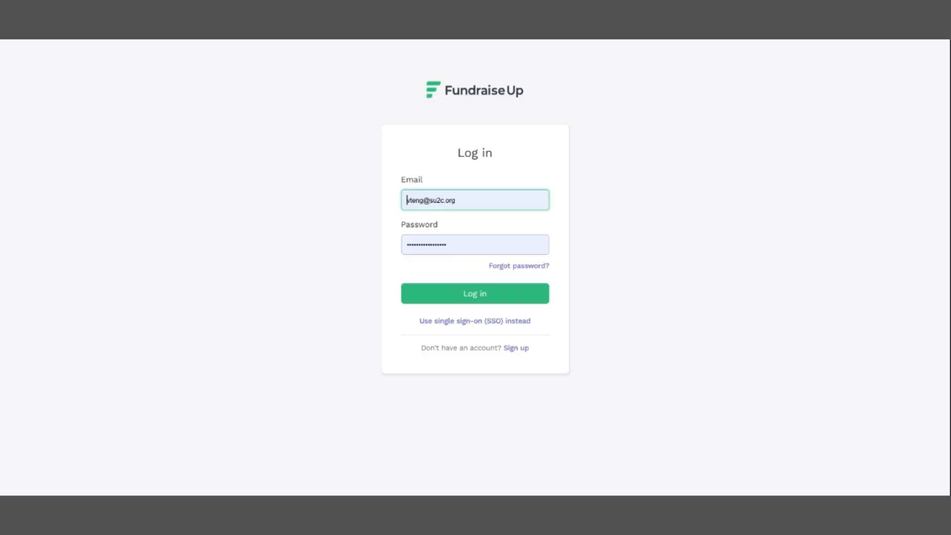
- Log in and scroll to the blank Virtual Terminal Donation and Supporter sections
{"action": "type", "text": "v"}
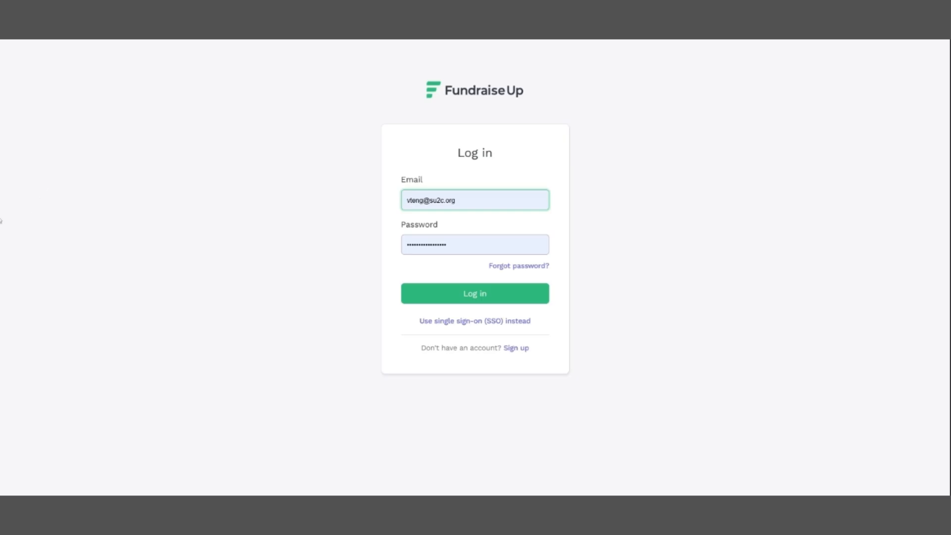
{"action": "mouse_move", "coordinate": [119, 259]}
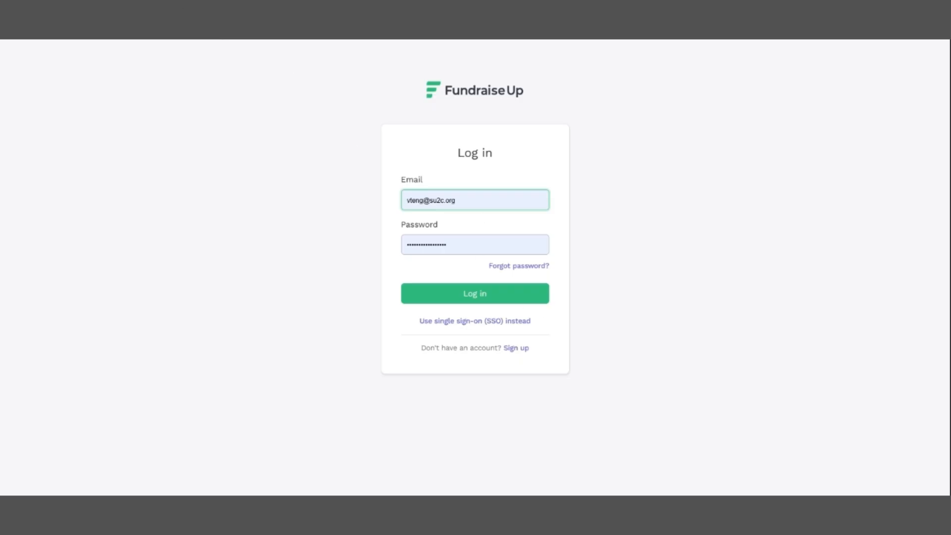
{"action": "left_click", "coordinate": [407, 200]}
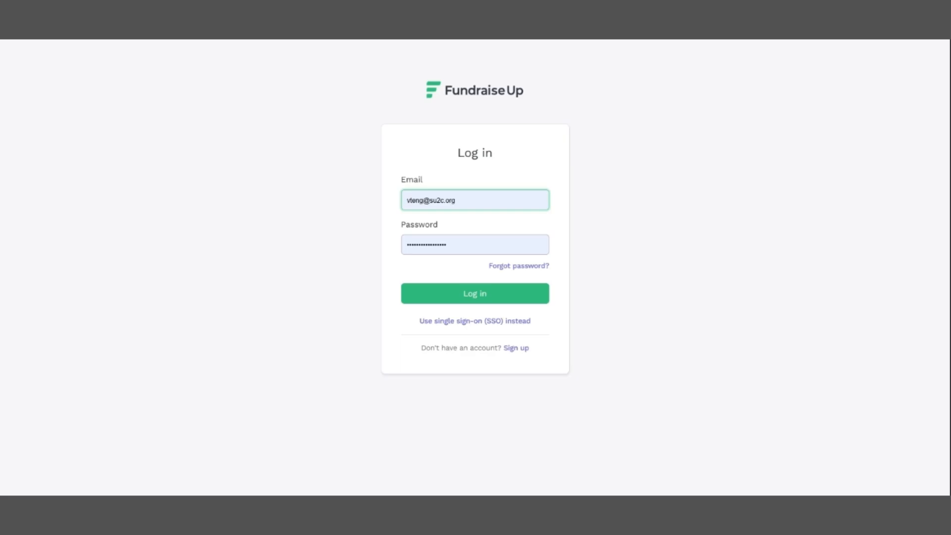
{"action": "mouse_move", "coordinate": [449, 157]}
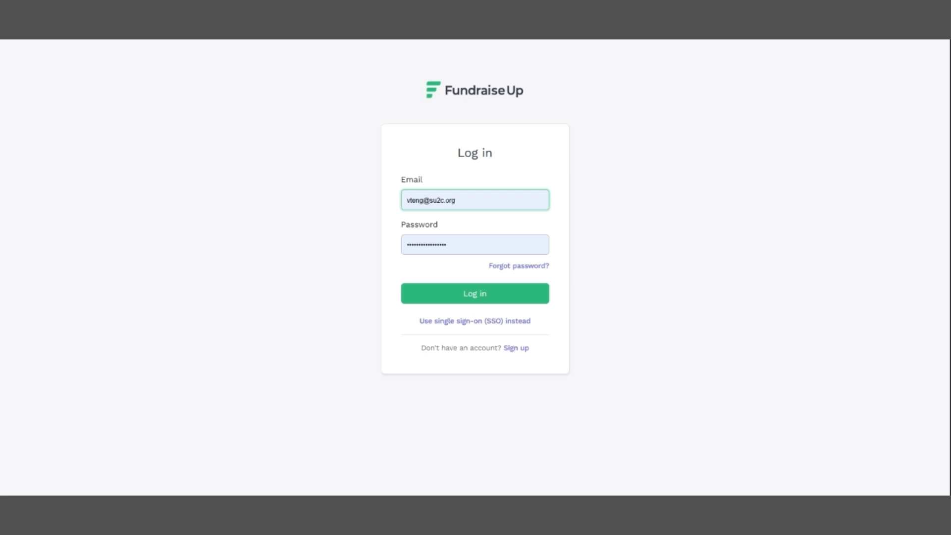
{"action": "mouse_move", "coordinate": [502, 290]}
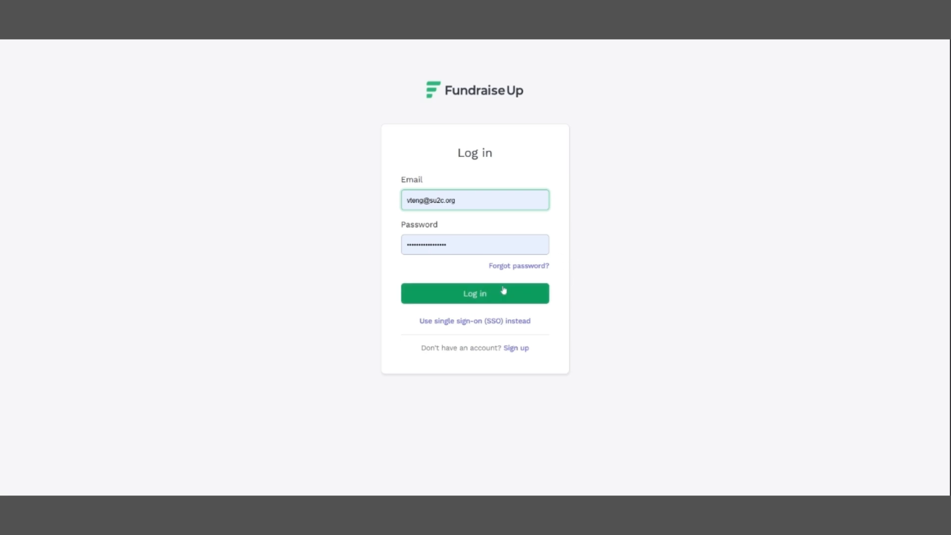
{"action": "mouse_move", "coordinate": [554, 283]}
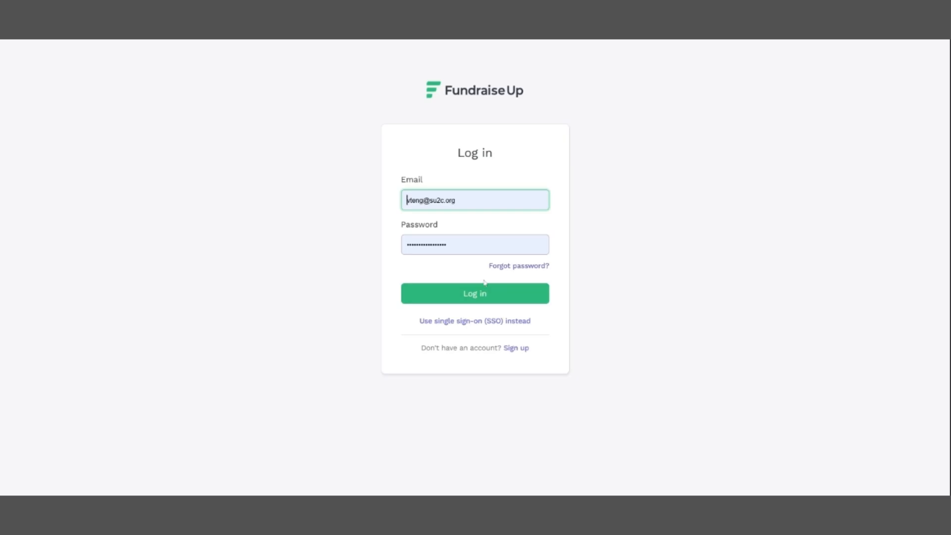
{"action": "mouse_move", "coordinate": [379, 249]}
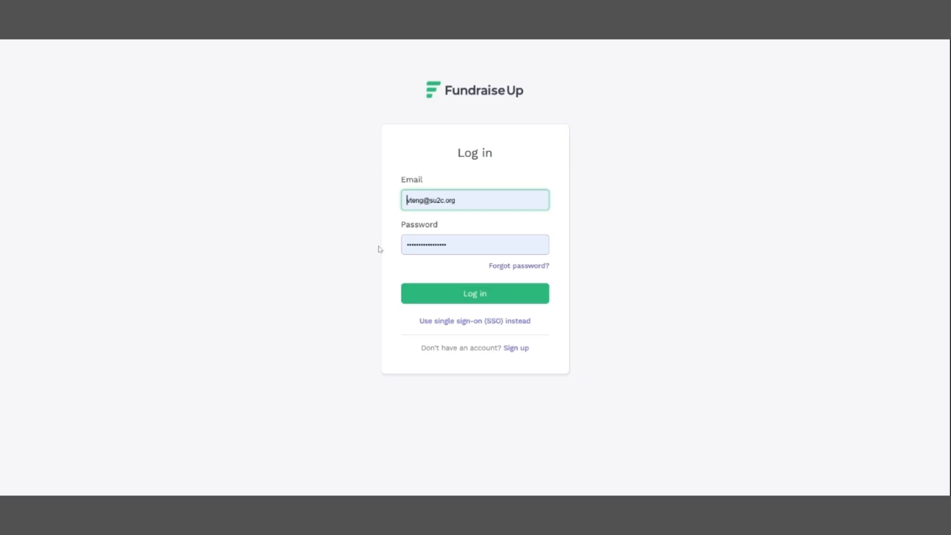
{"action": "mouse_move", "coordinate": [505, 224]}
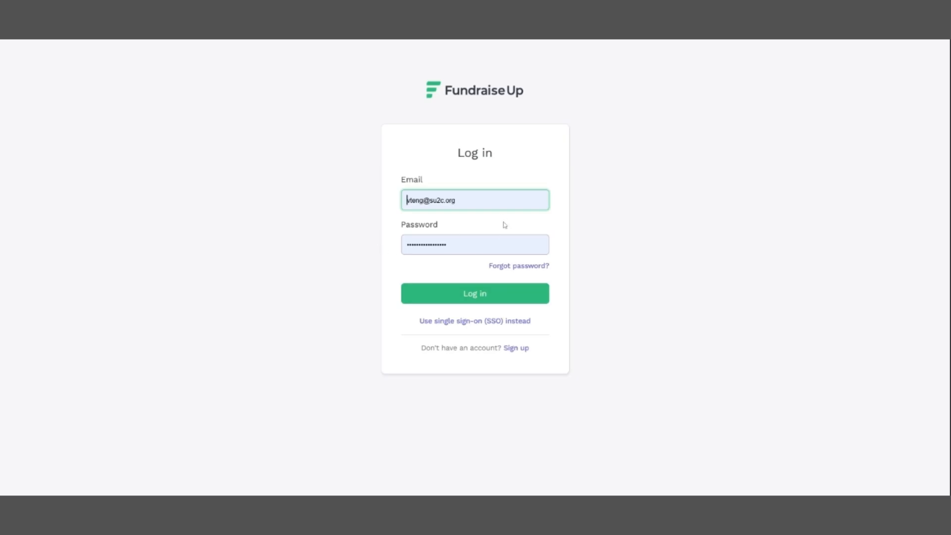
{"action": "mouse_move", "coordinate": [461, 282]}
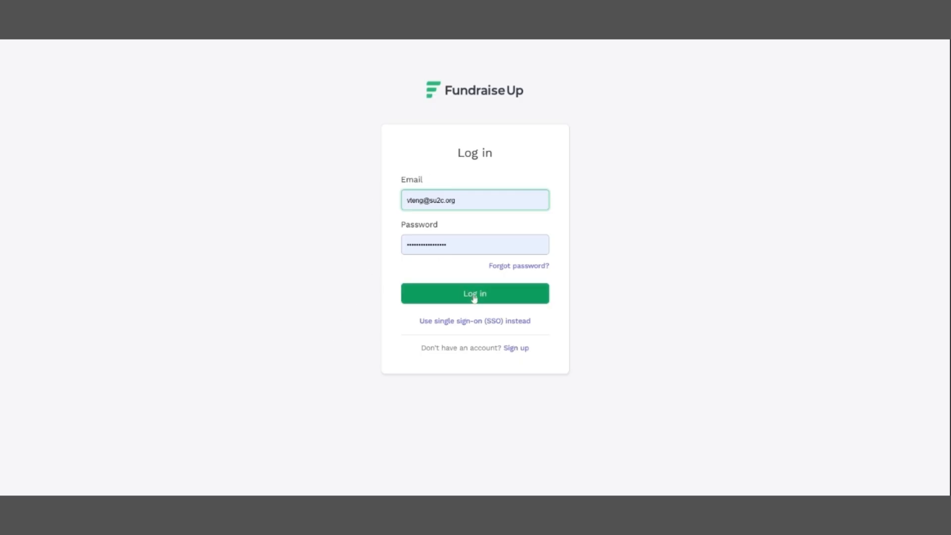
{"action": "left_click", "coordinate": [475, 293]}
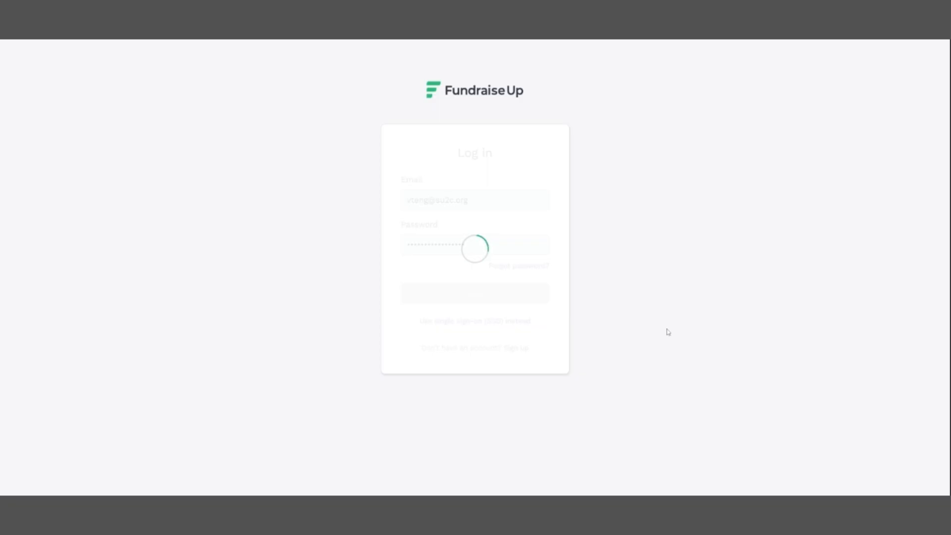
{"action": "left_click", "coordinate": [475, 293]}
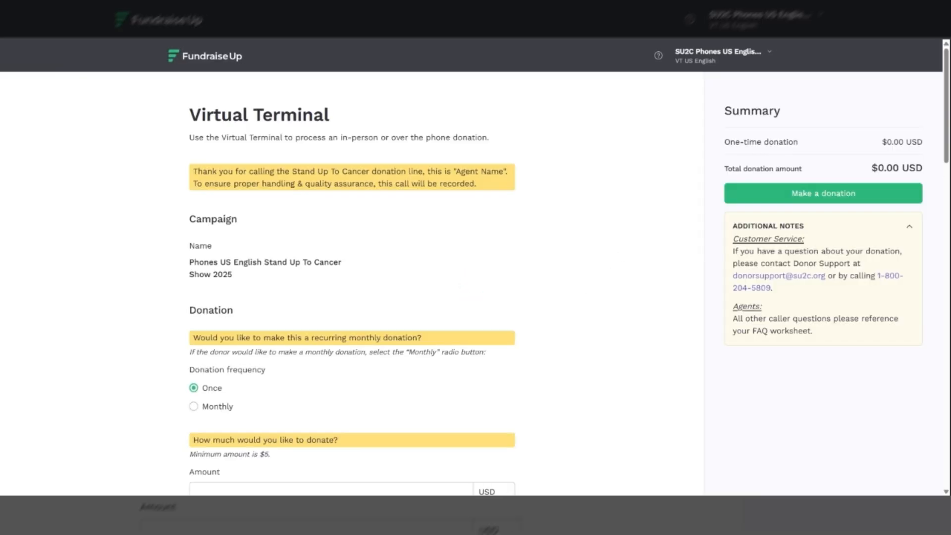
{"action": "mouse_move", "coordinate": [595, 303]}
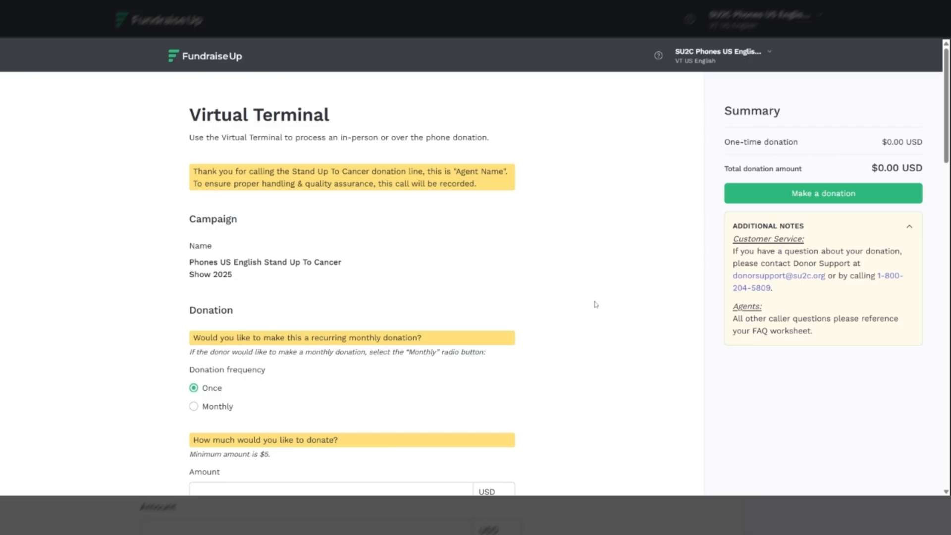
{"action": "mouse_move", "coordinate": [595, 305]}
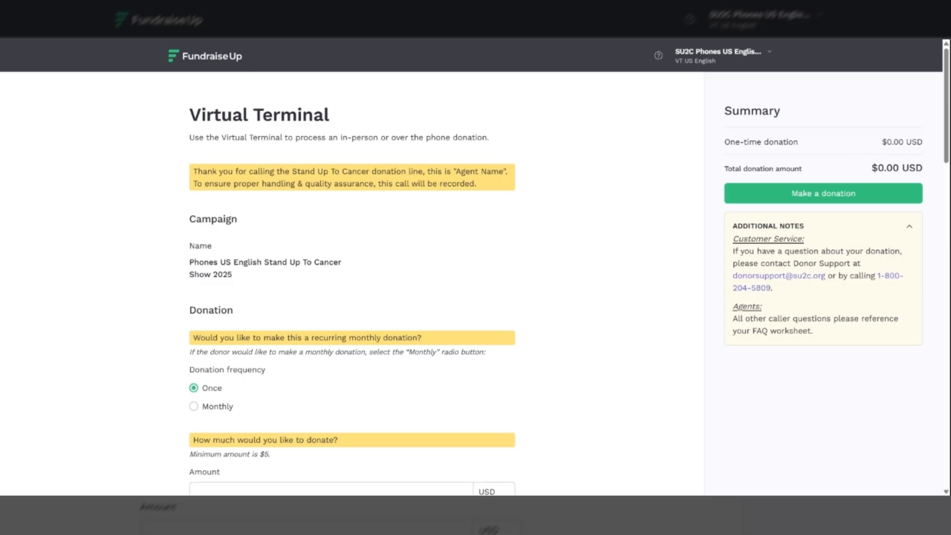
{"action": "mouse_move", "coordinate": [504, 183]}
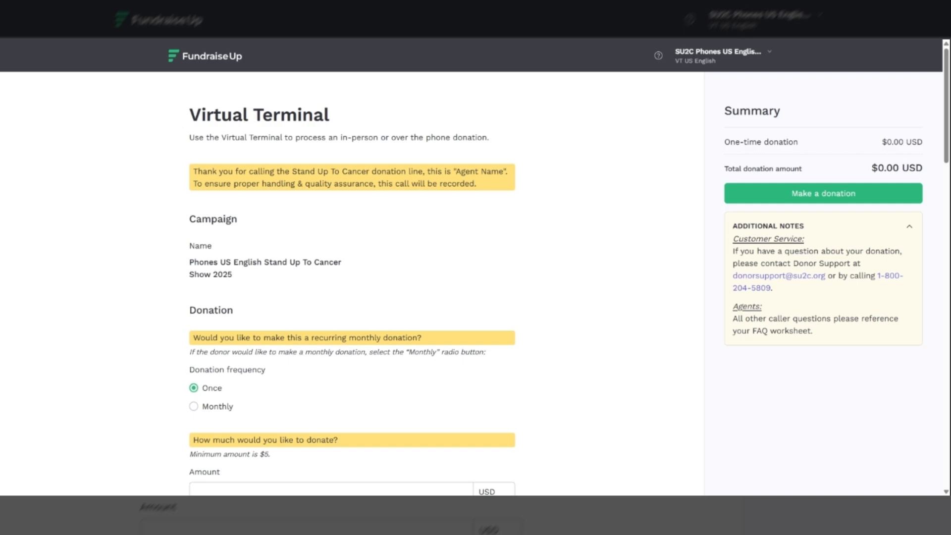
{"action": "scroll", "scroll_direction": "down", "scroll_amount": 3}
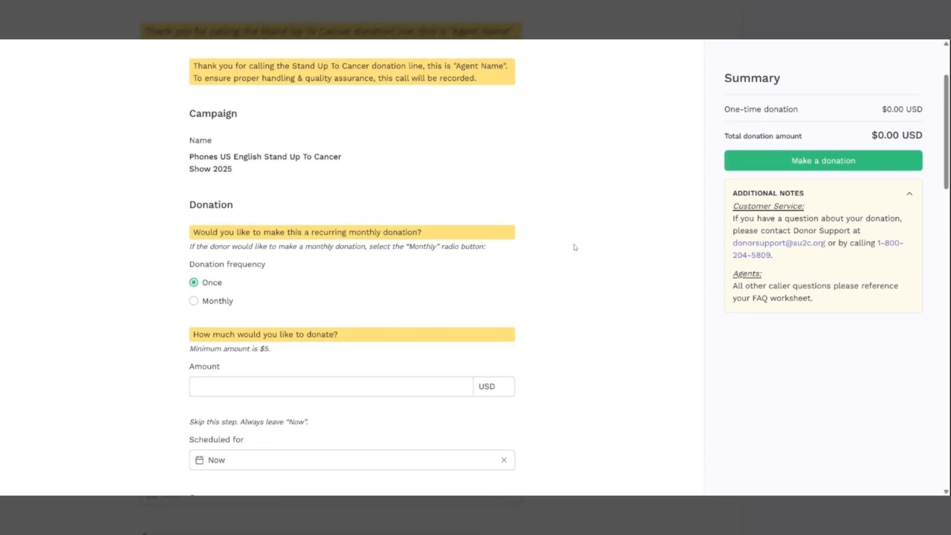
{"action": "scroll", "scroll_direction": "down", "scroll_amount": 3}
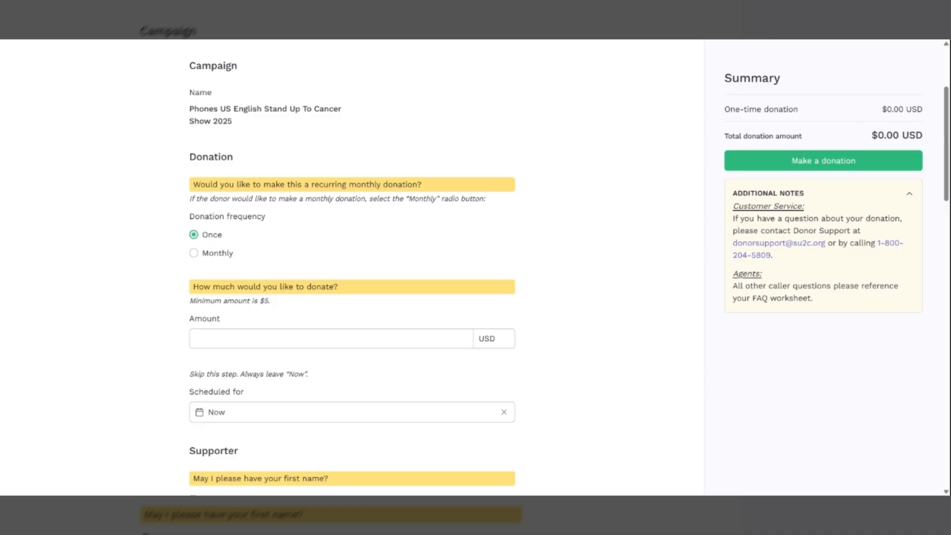
{"action": "mouse_move", "coordinate": [789, 365]}
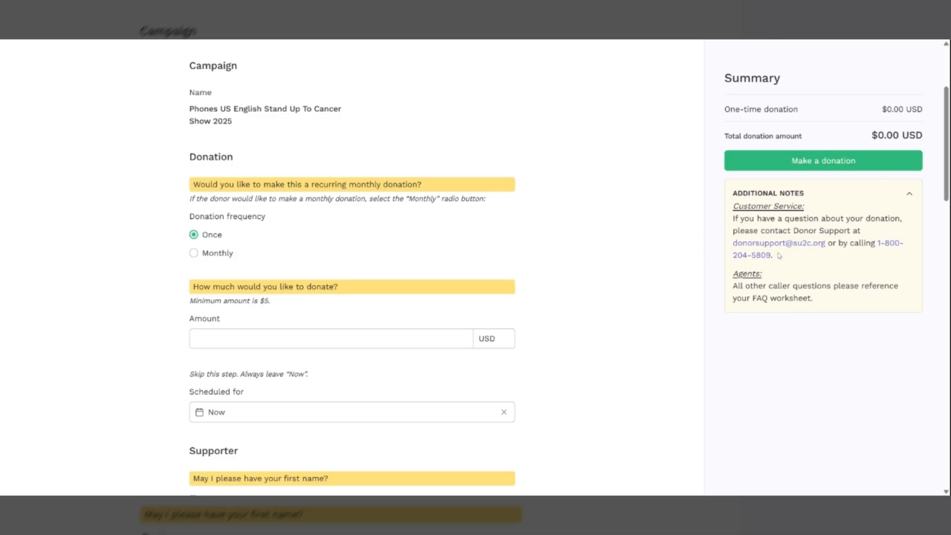
{"action": "scroll", "scroll_direction": "up", "scroll_amount": 3}
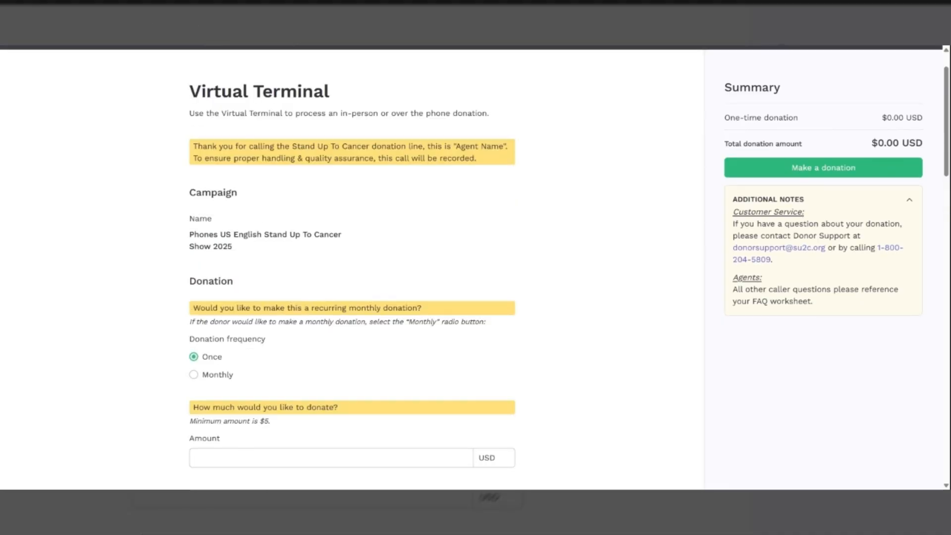
{"action": "mouse_move", "coordinate": [340, 223]}
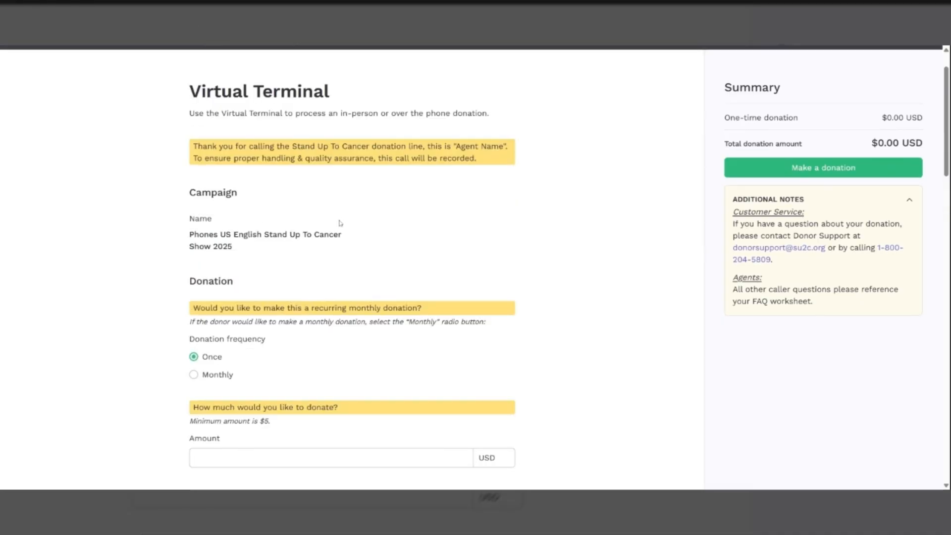
{"action": "mouse_move", "coordinate": [543, 165]}
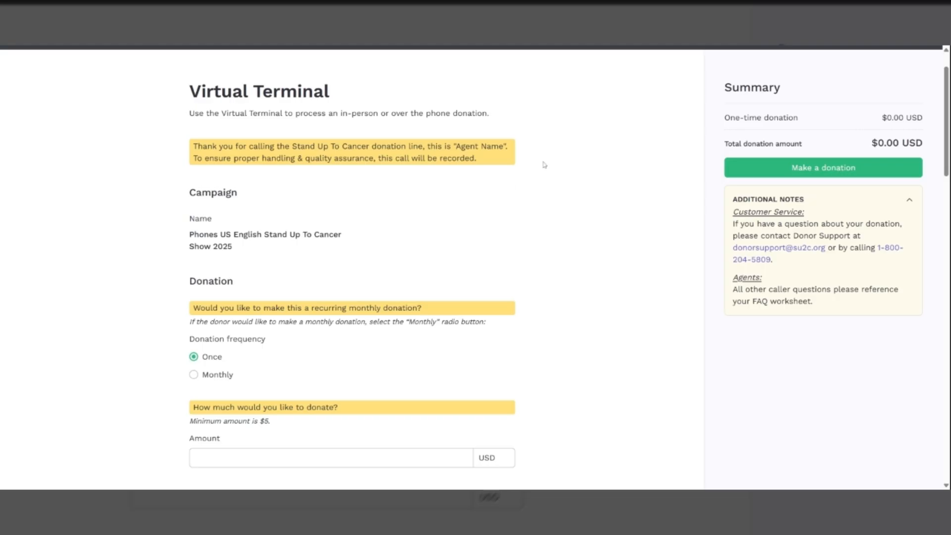
{"action": "mouse_move", "coordinate": [414, 175]}
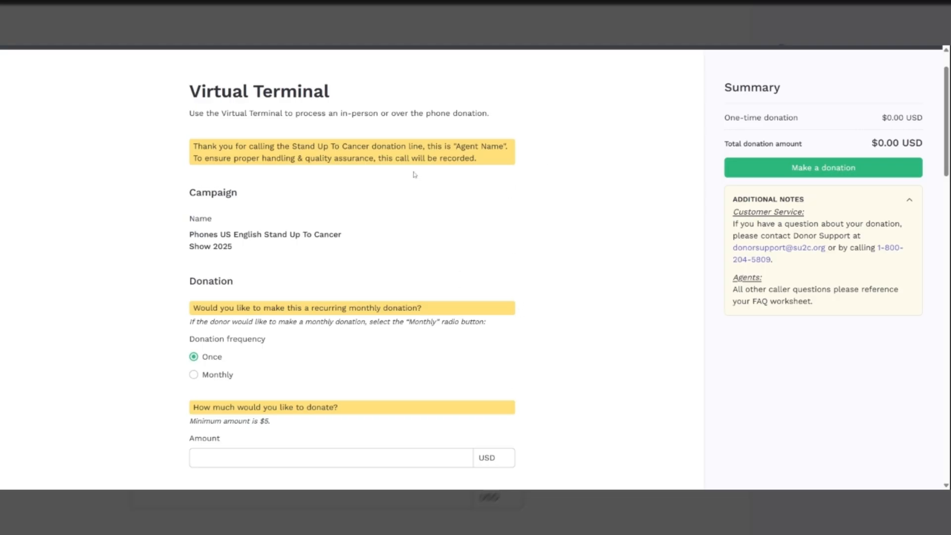
{"action": "mouse_move", "coordinate": [415, 175]}
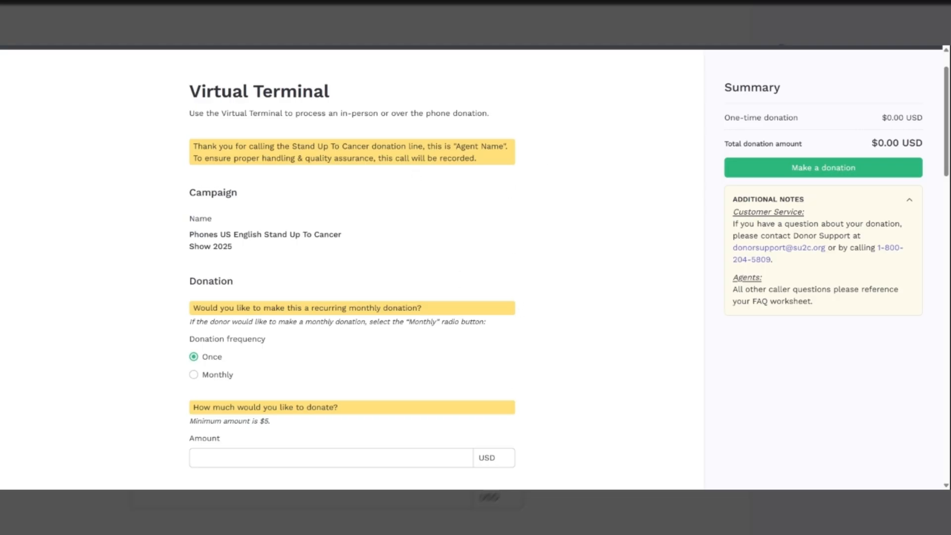
{"action": "mouse_move", "coordinate": [499, 155]}
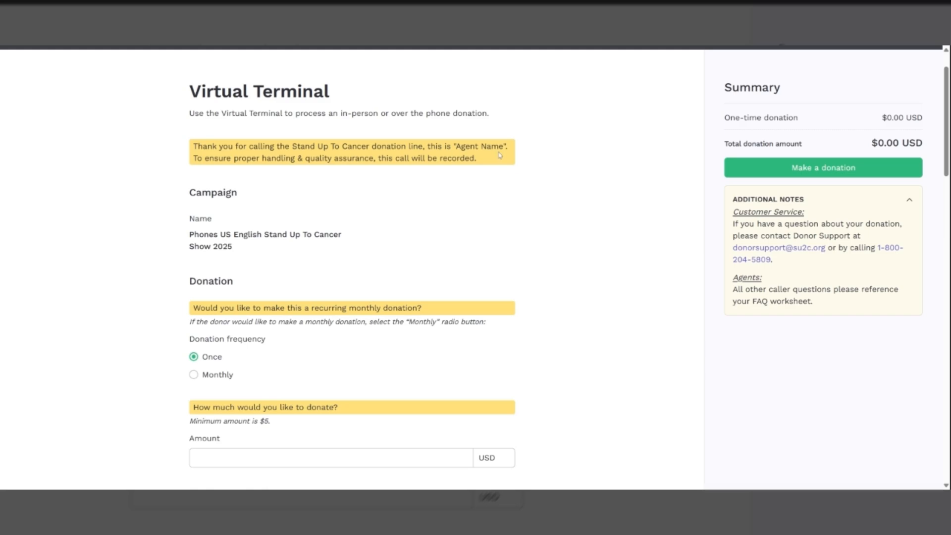
{"action": "mouse_move", "coordinate": [367, 169]}
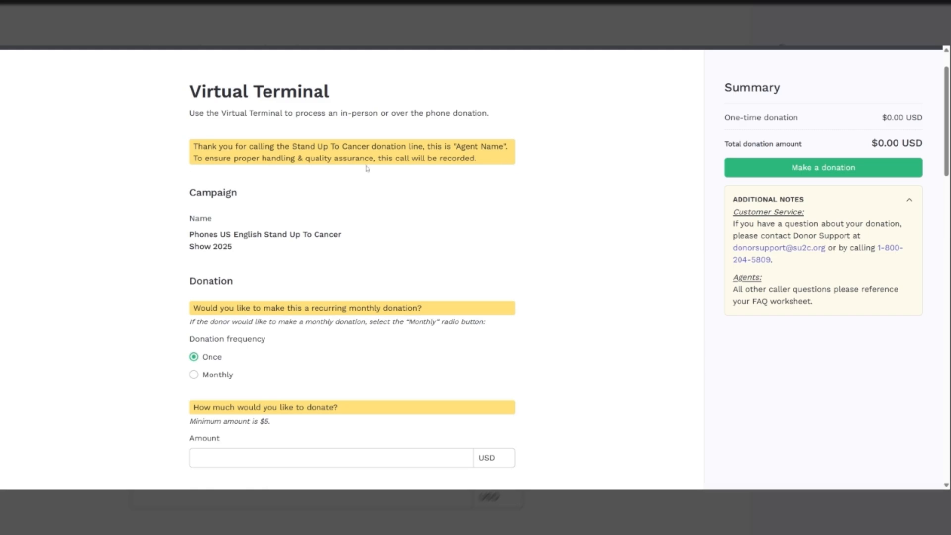
{"action": "mouse_move", "coordinate": [387, 211]}
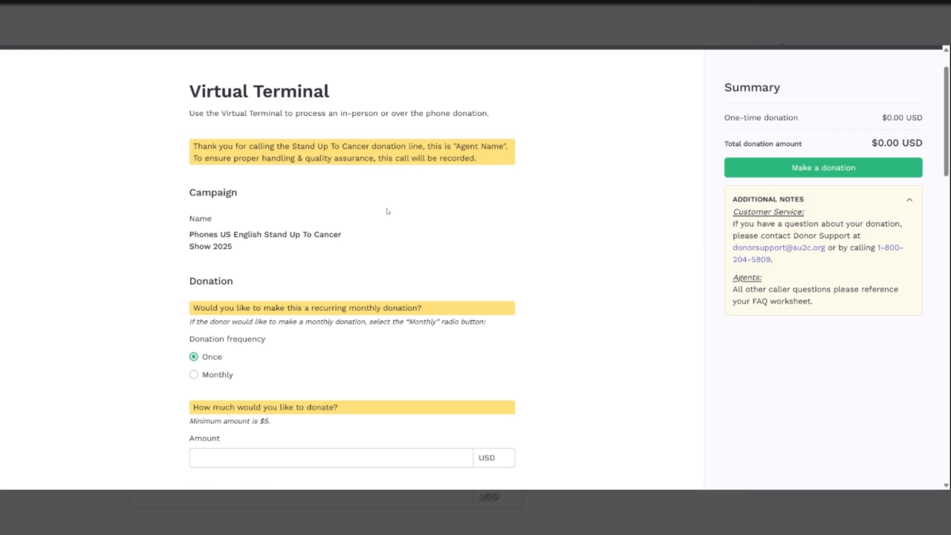
{"action": "mouse_move", "coordinate": [226, 318]}
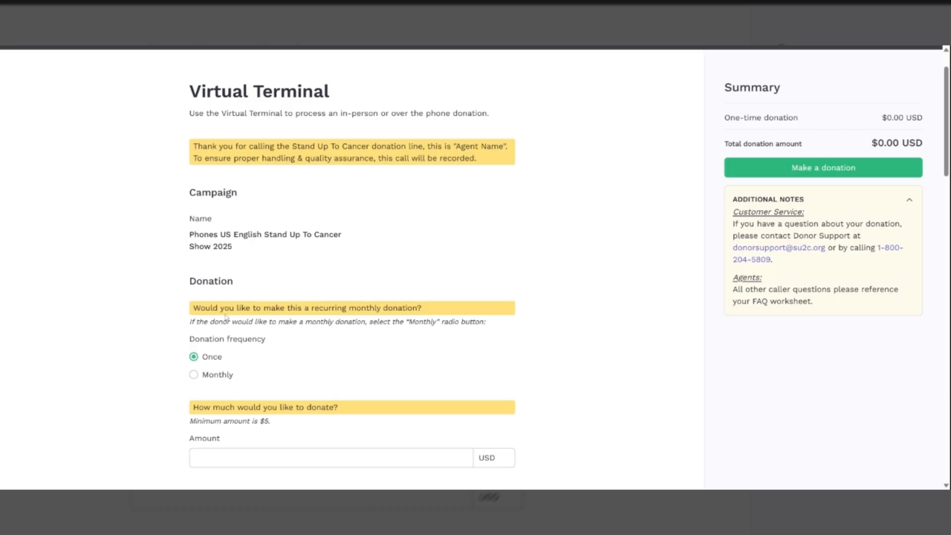
{"action": "scroll", "scroll_direction": "down", "scroll_amount": 3}
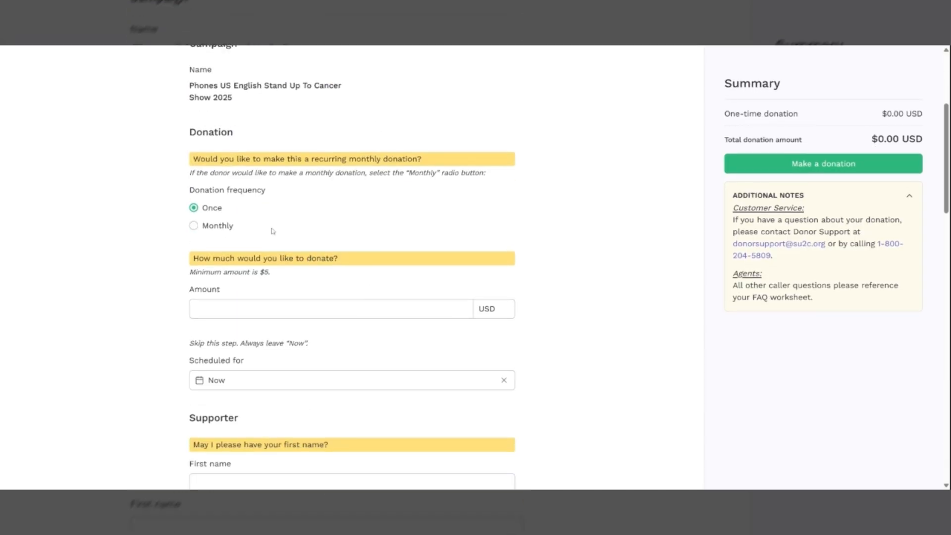
{"action": "mouse_move", "coordinate": [157, 214]}
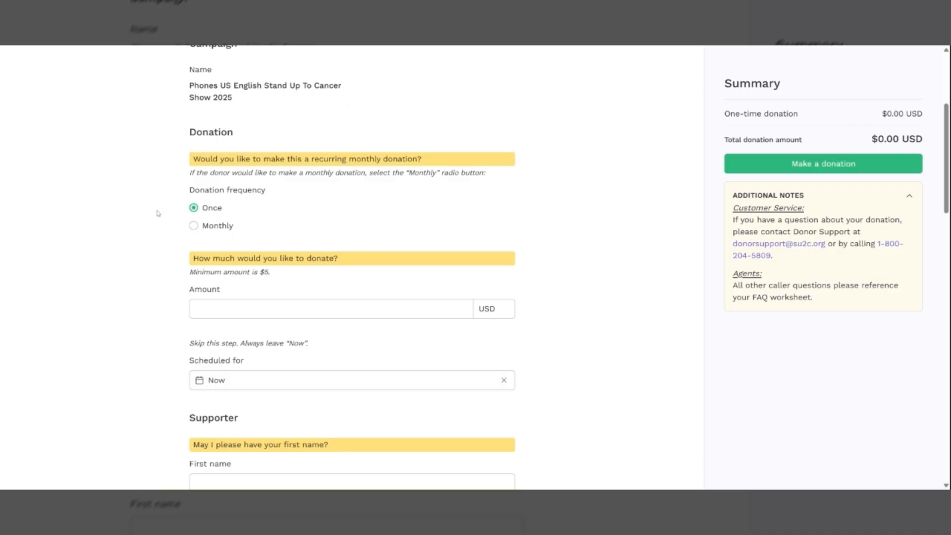
{"action": "mouse_move", "coordinate": [147, 195]}
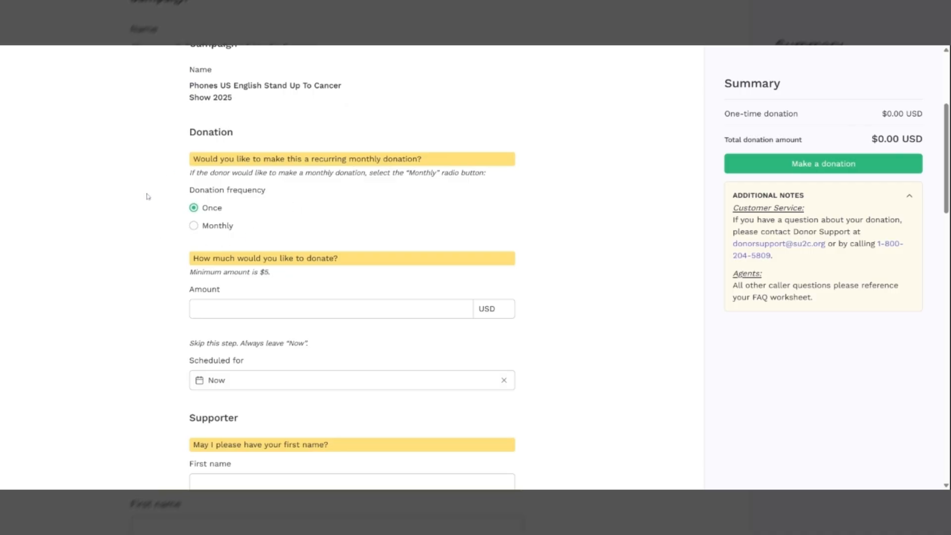
{"action": "mouse_move", "coordinate": [168, 237]}
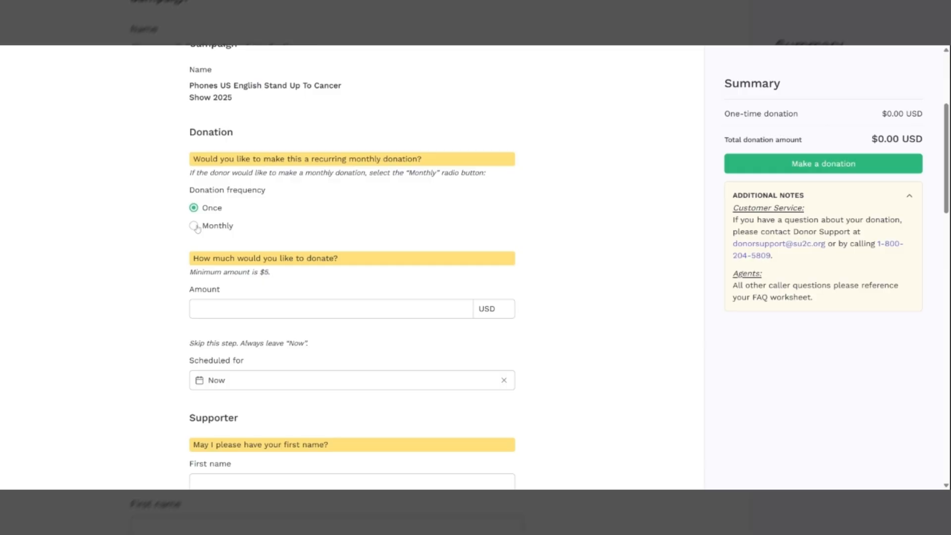
{"action": "mouse_move", "coordinate": [306, 279]}
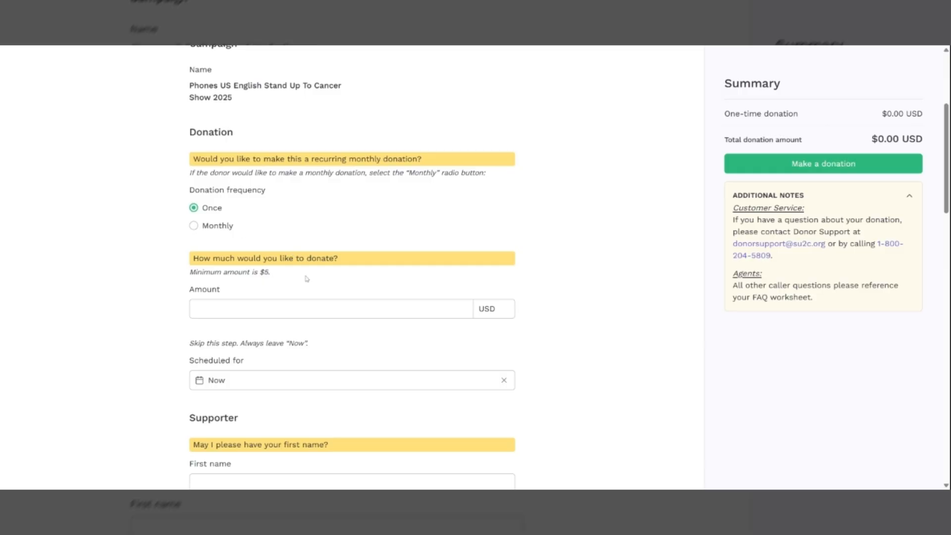
- Enter 100 as the one-time donation amount so the total reads $100.00 USD
{"action": "left_click", "coordinate": [331, 308]}
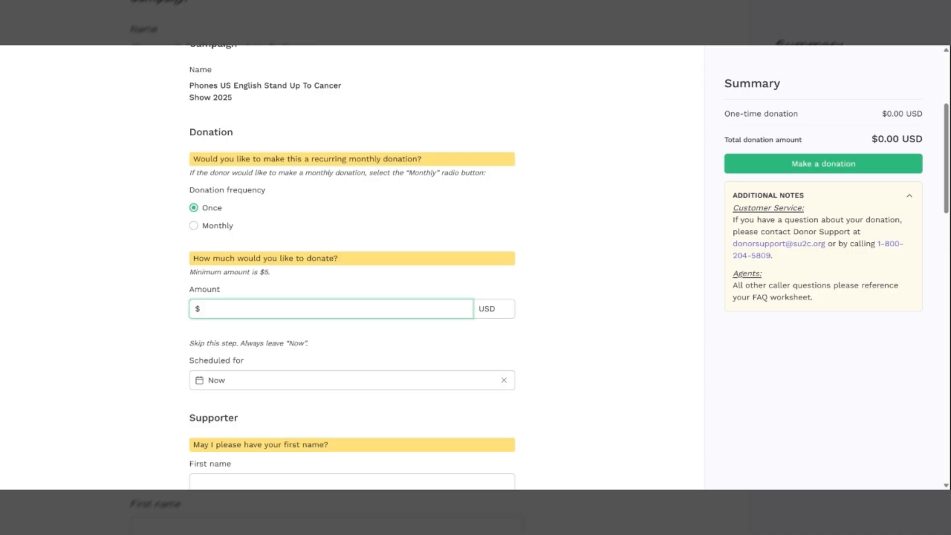
{"action": "type", "text": "100"}
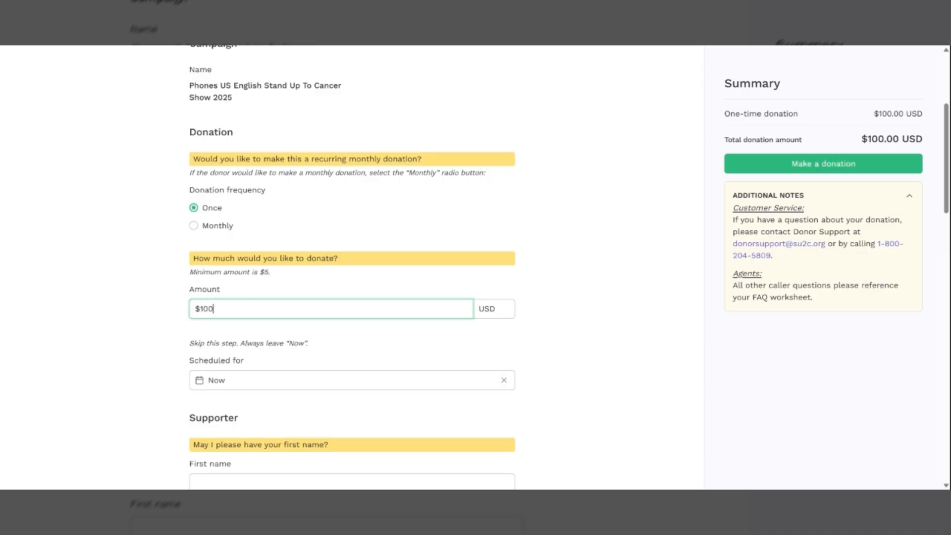
{"action": "mouse_move", "coordinate": [352, 274]}
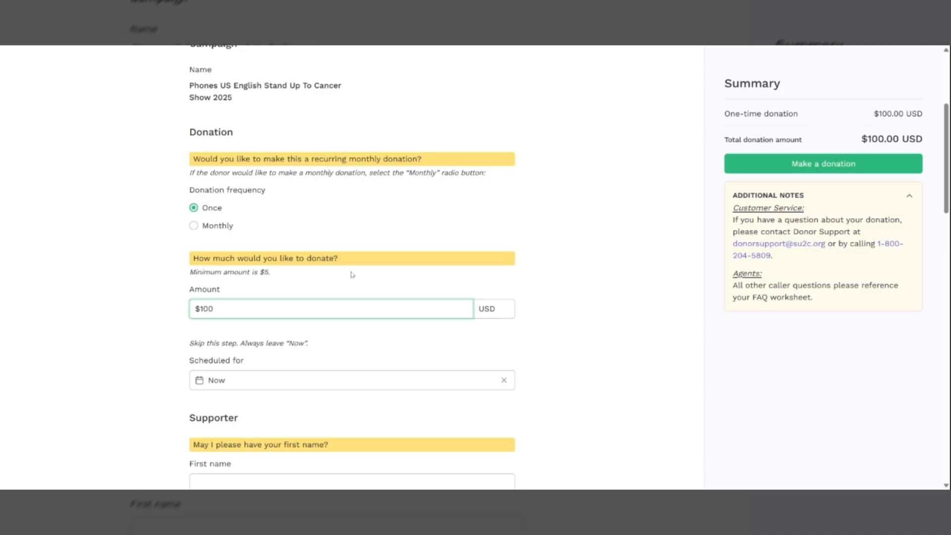
{"action": "scroll", "scroll_direction": "down", "scroll_amount": 3}
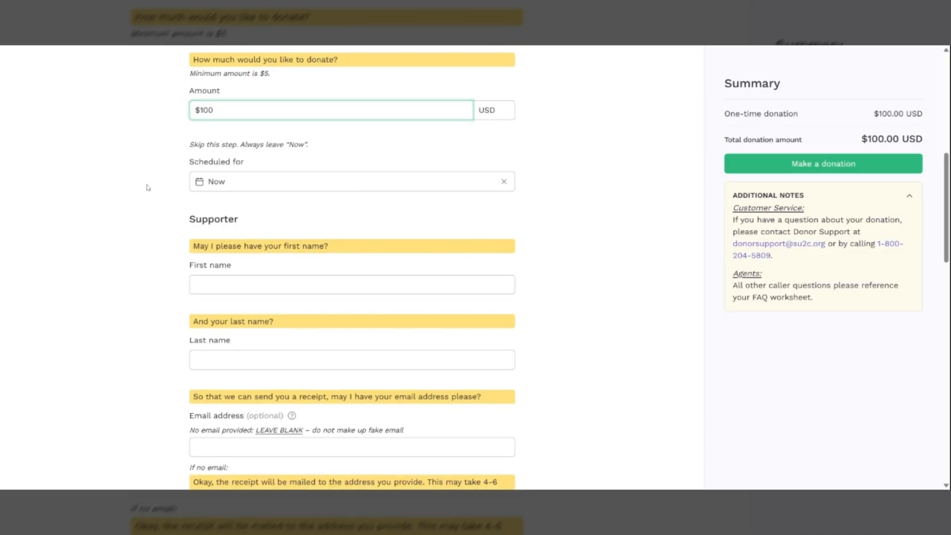
{"action": "mouse_move", "coordinate": [283, 220]}
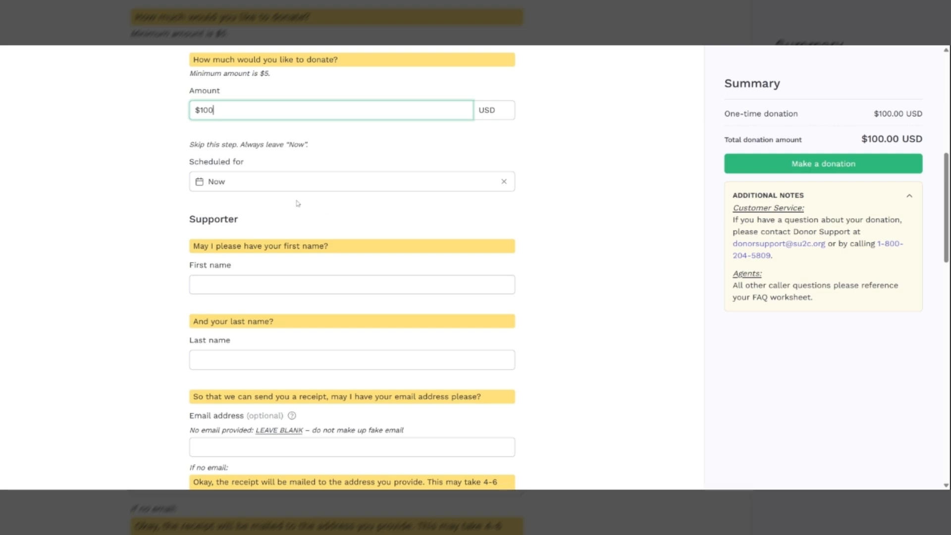
{"action": "mouse_move", "coordinate": [335, 236]}
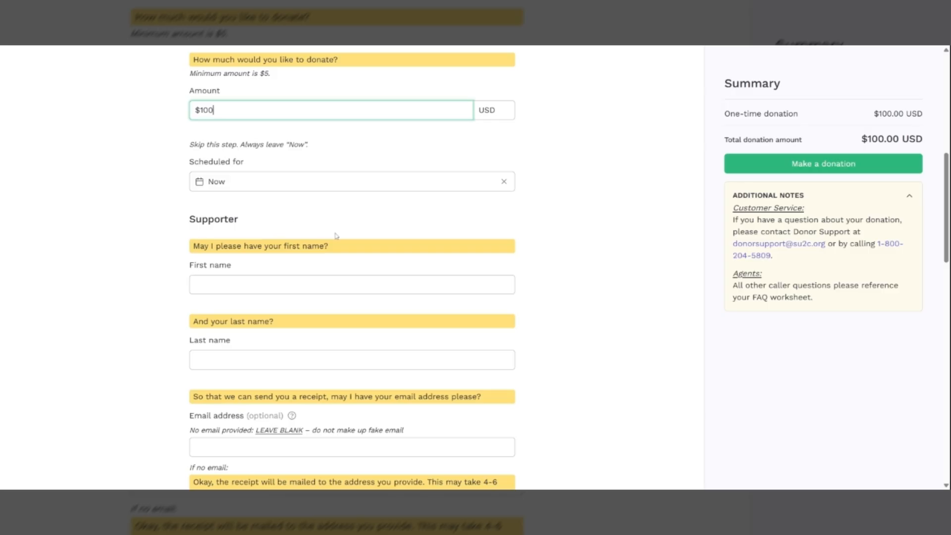
{"action": "scroll", "scroll_direction": "down", "scroll_amount": 3}
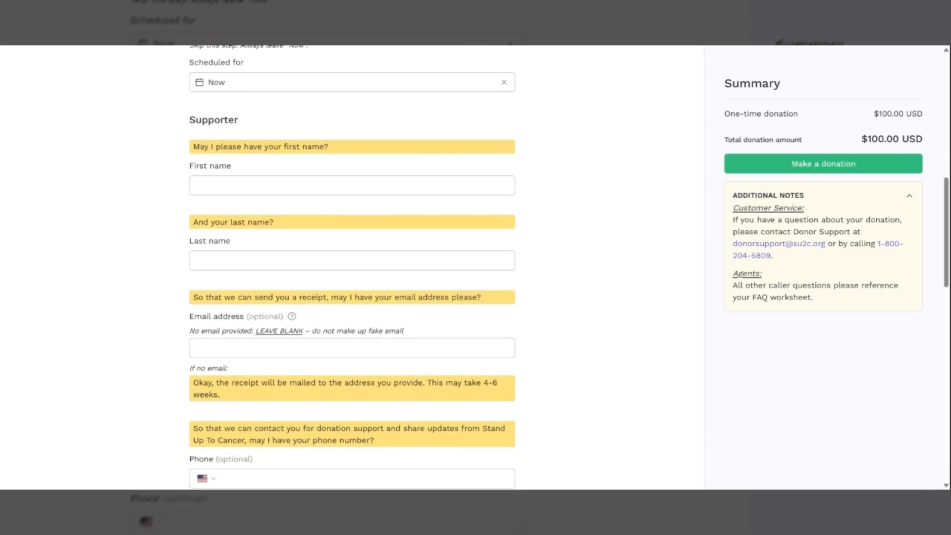
{"action": "mouse_move", "coordinate": [288, 159]}
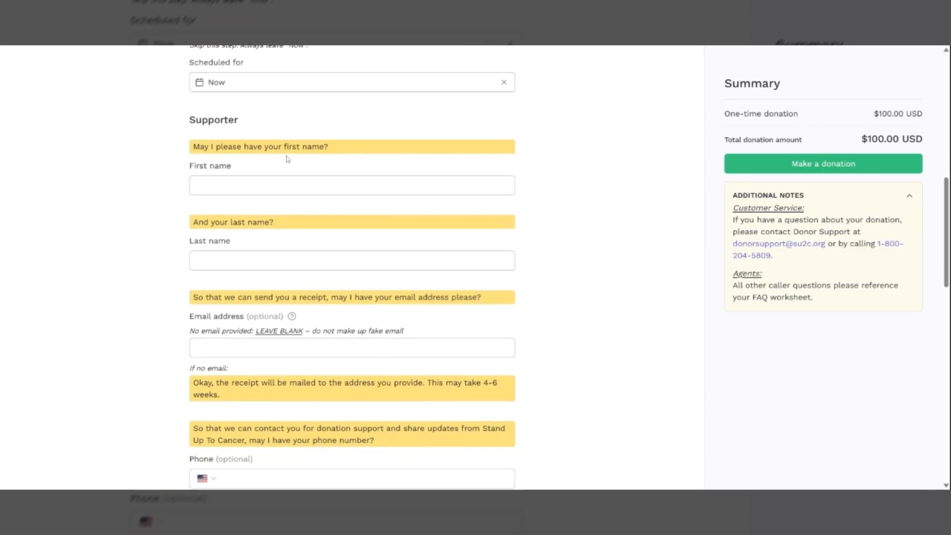
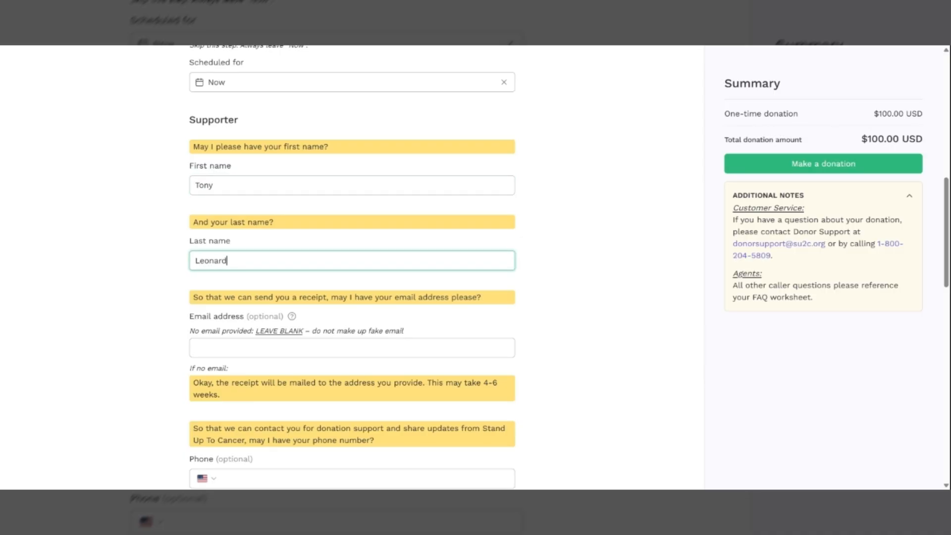
{"action": "scroll", "scroll_direction": "down", "scroll_amount": 3}
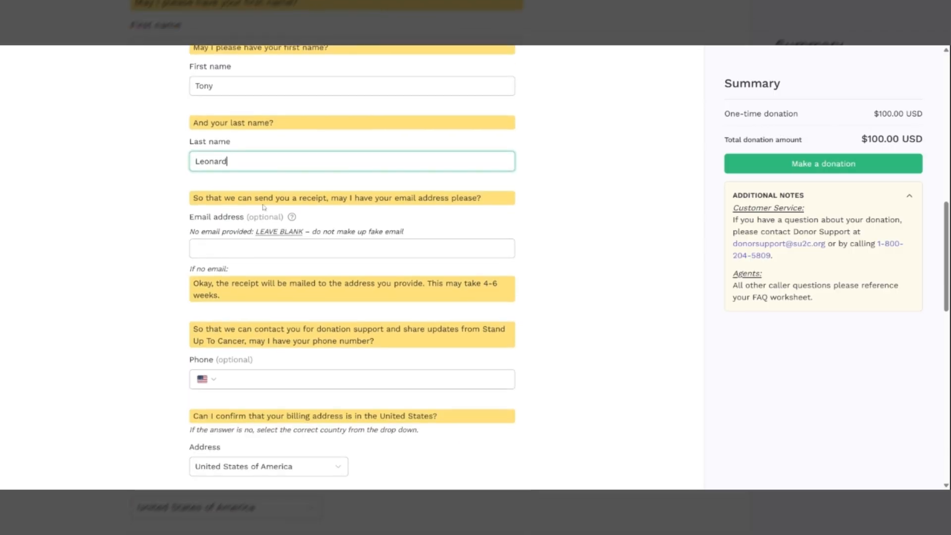
{"action": "mouse_move", "coordinate": [471, 214]}
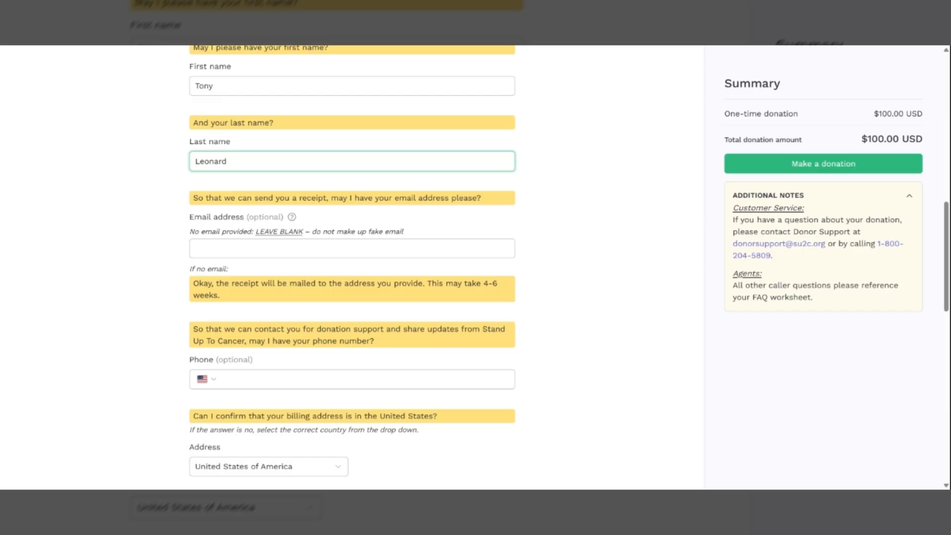
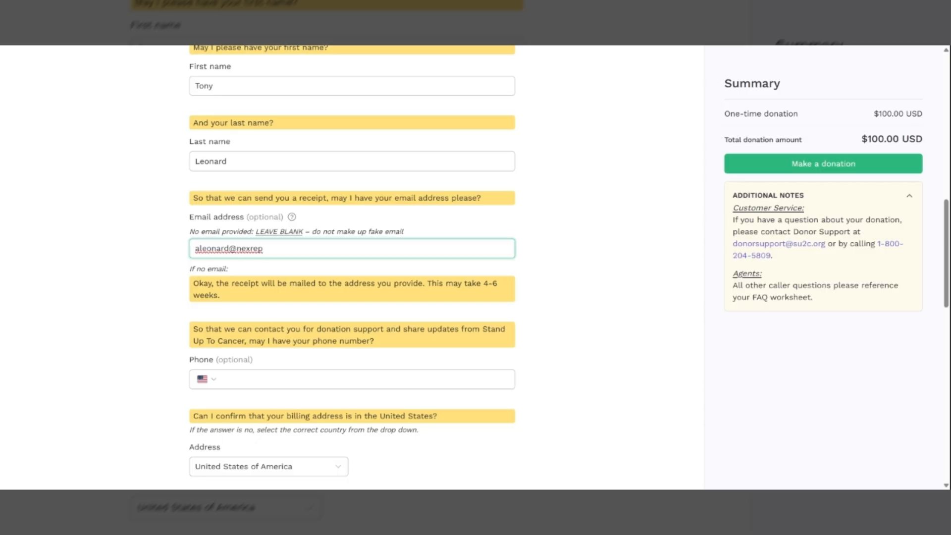
- Type the supporter's nexrep email address, deleting one mistyped character
{"action": "mouse_move", "coordinate": [324, 297]}
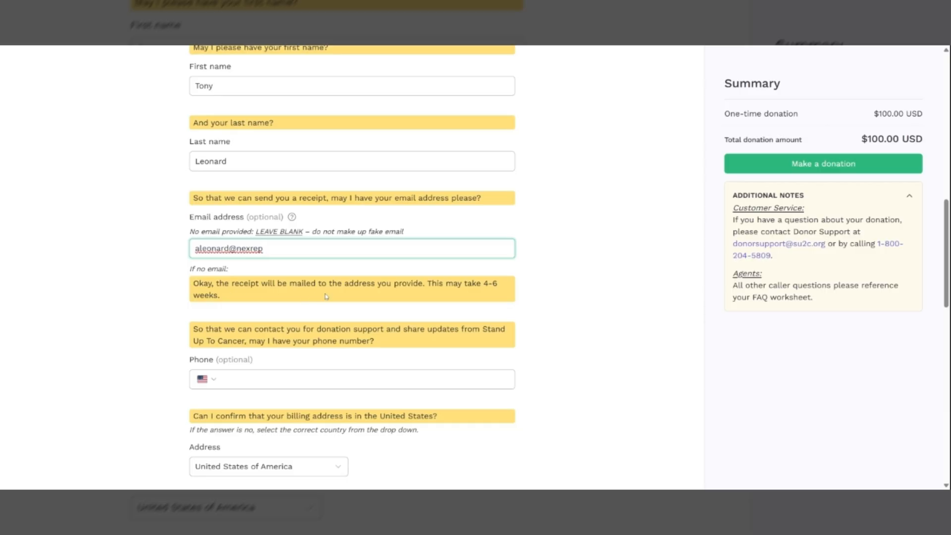
{"action": "mouse_move", "coordinate": [459, 297]}
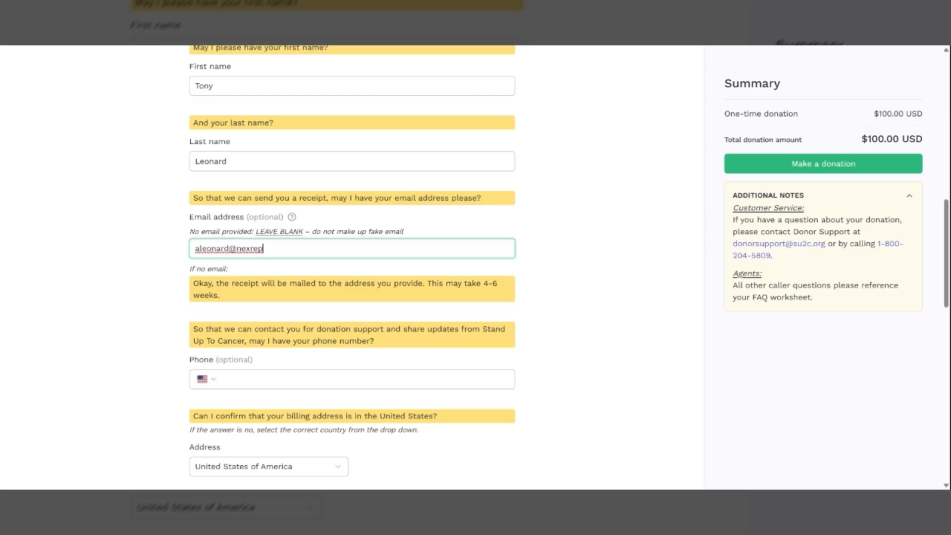
{"action": "mouse_move", "coordinate": [392, 365]}
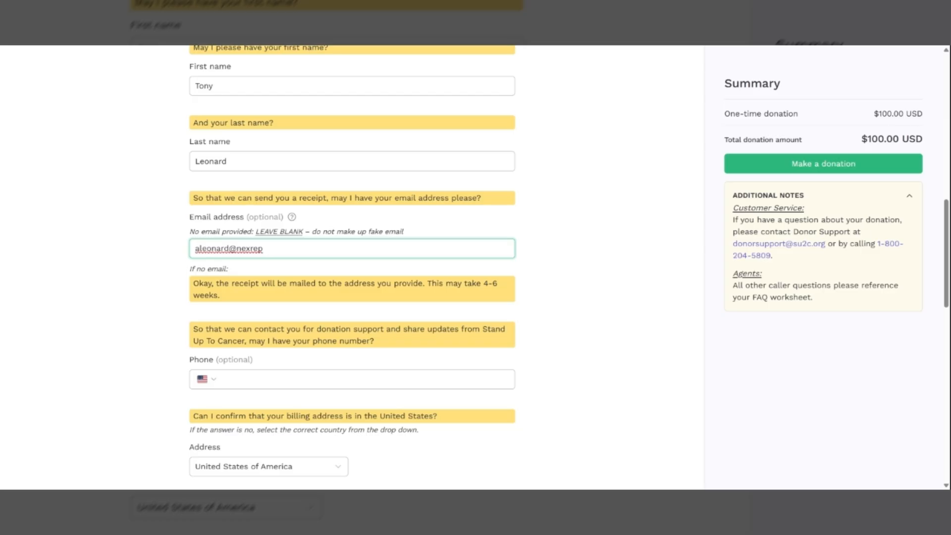
{"action": "mouse_move", "coordinate": [423, 343]}
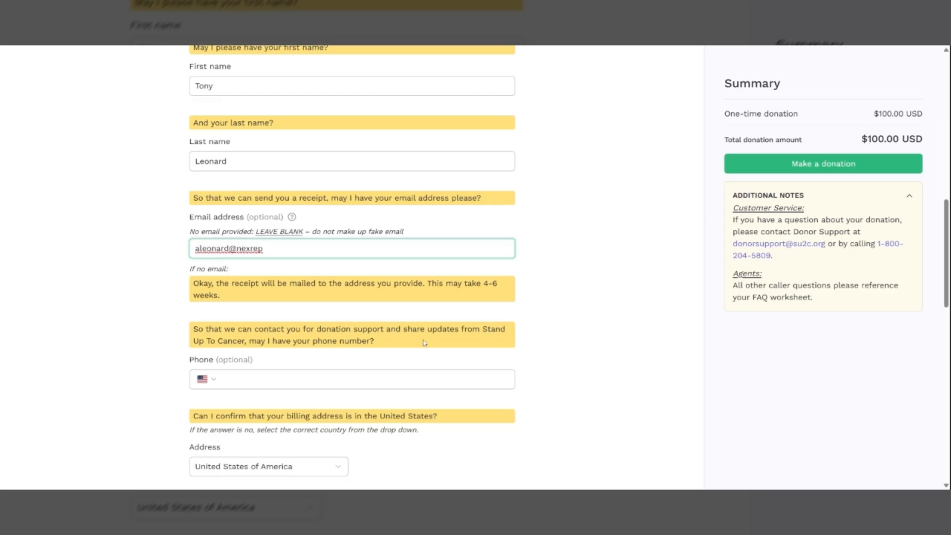
{"action": "mouse_move", "coordinate": [424, 344]}
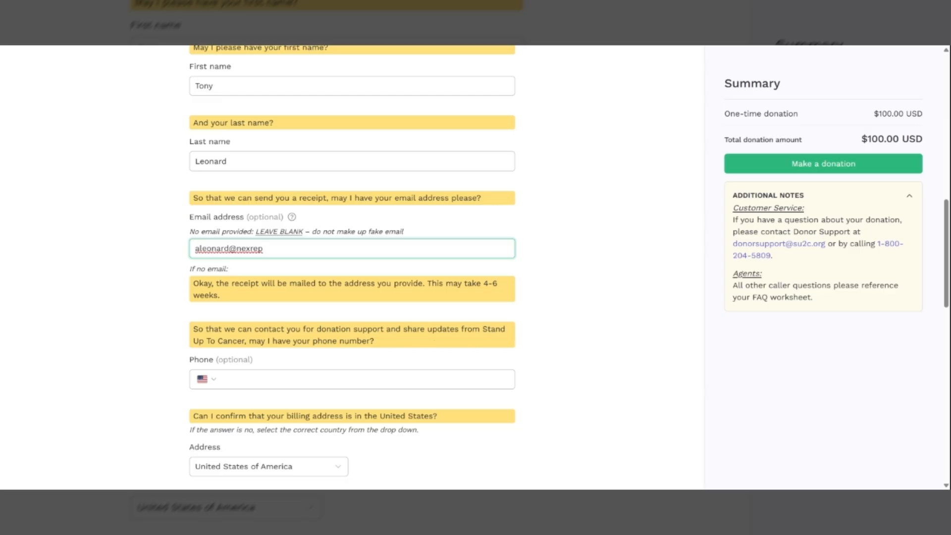
{"action": "scroll", "scroll_direction": "down", "scroll_amount": 3}
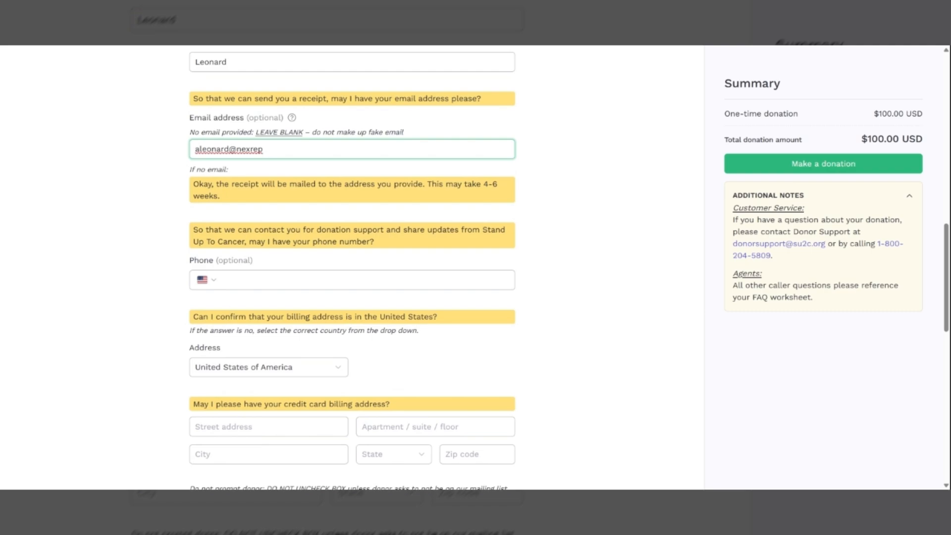
{"action": "left_click", "coordinate": [352, 279]}
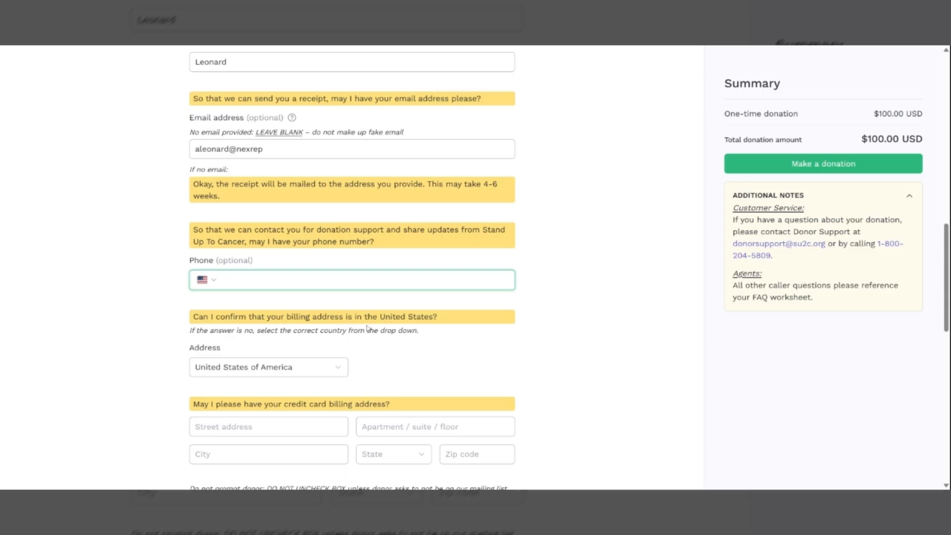
{"action": "mouse_move", "coordinate": [440, 332]}
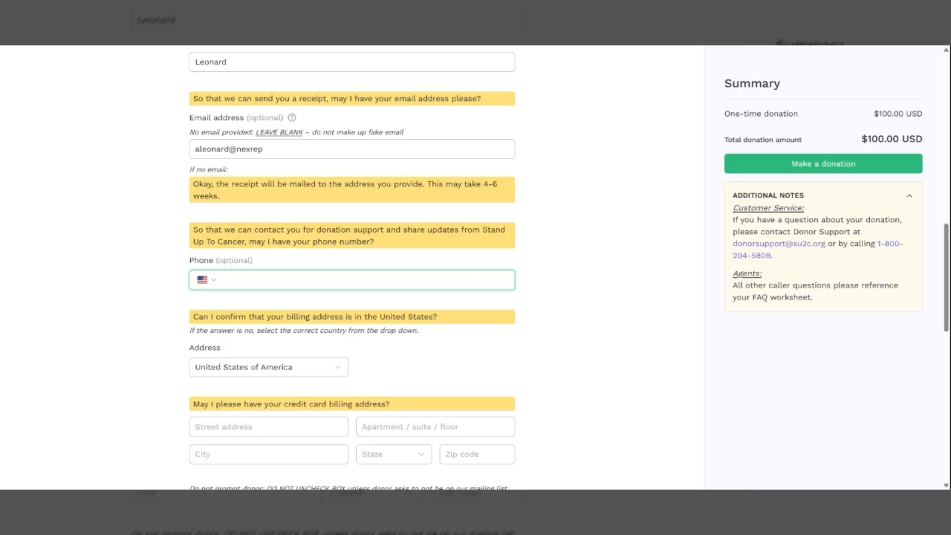
{"action": "left_click", "coordinate": [352, 280]}
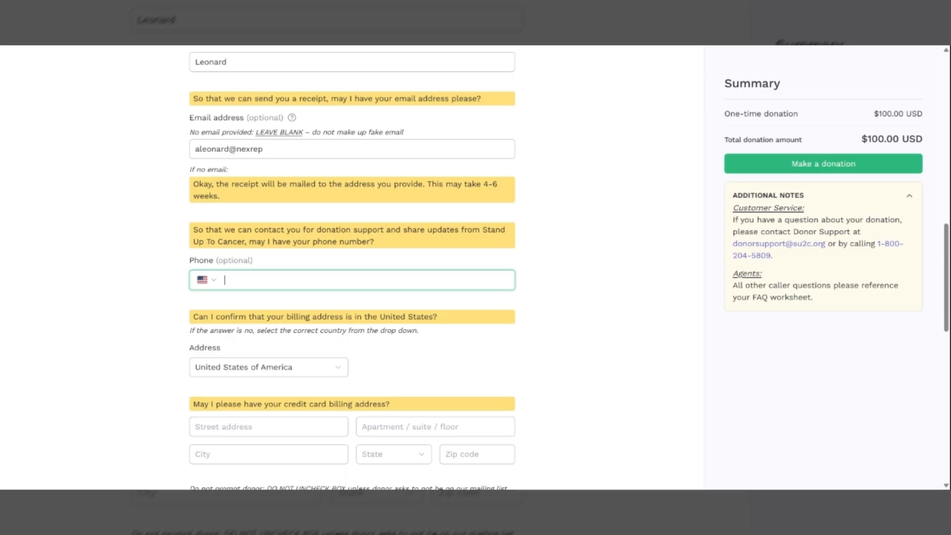
{"action": "mouse_move", "coordinate": [107, 368]}
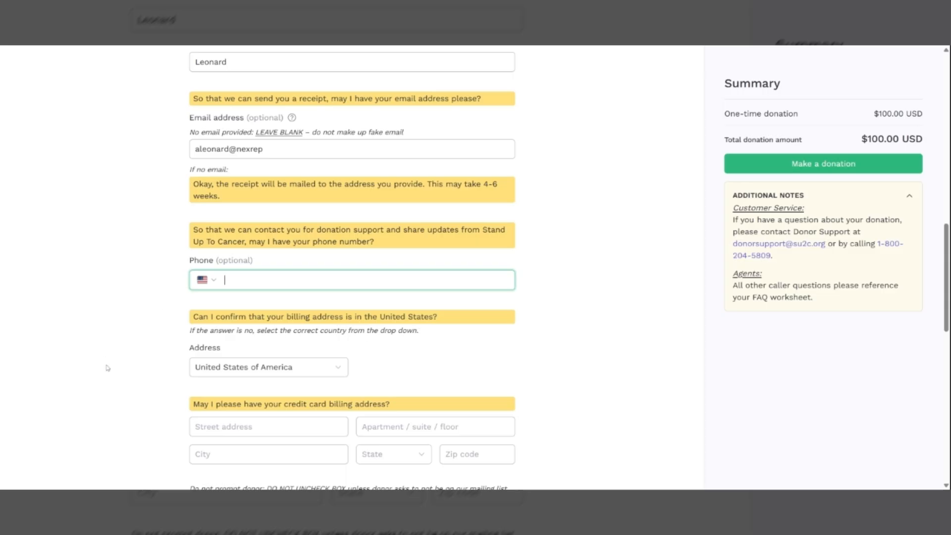
{"action": "mouse_move", "coordinate": [530, 400]}
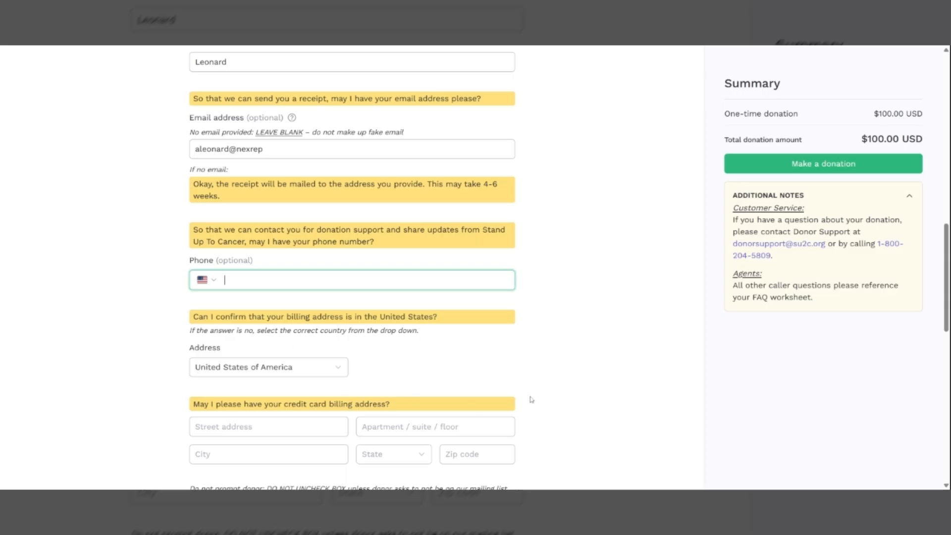
{"action": "mouse_move", "coordinate": [771, 324]}
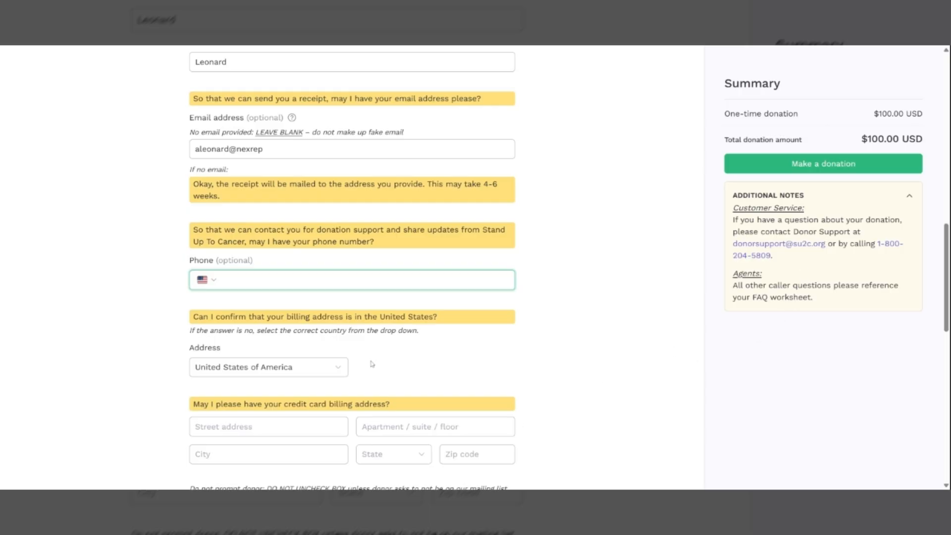
{"action": "mouse_move", "coordinate": [528, 427]}
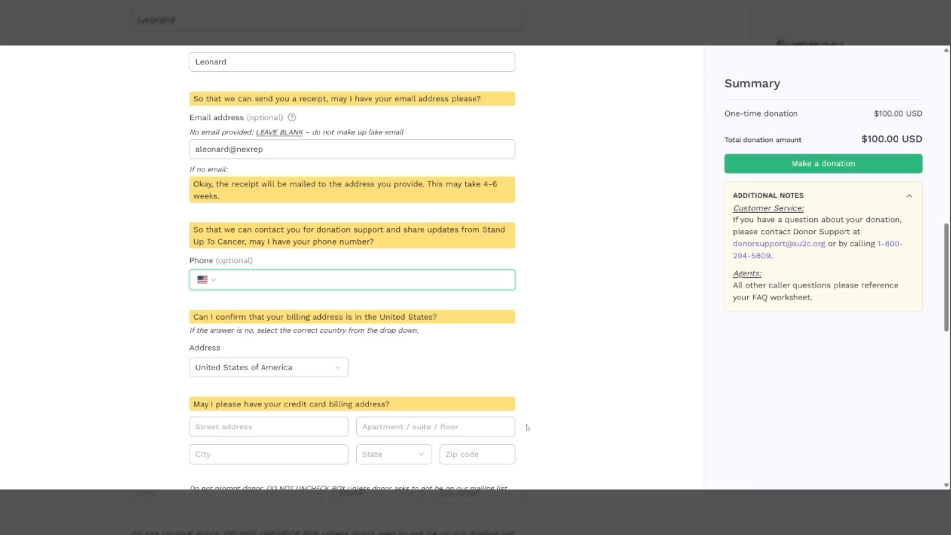
{"action": "mouse_move", "coordinate": [535, 398]}
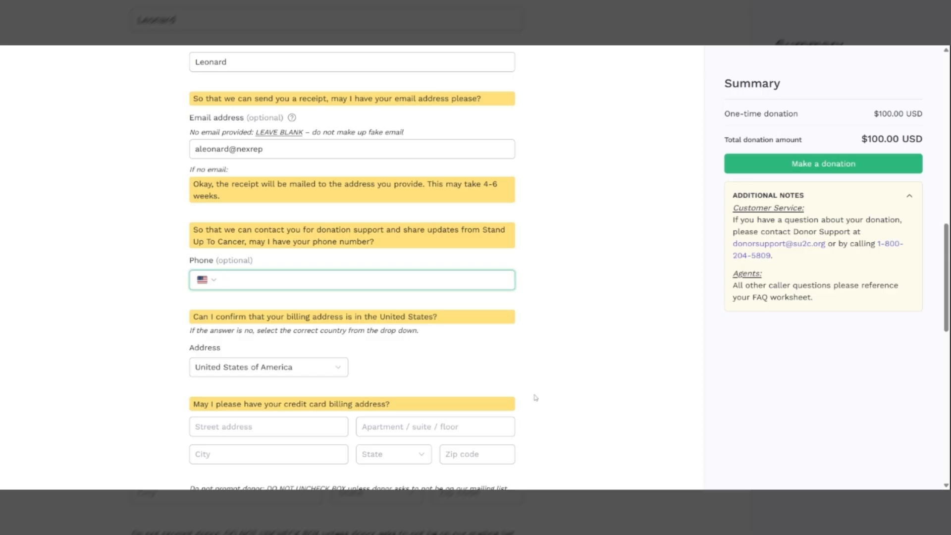
- Scroll to the billing address and select the Street address field
{"action": "scroll", "scroll_direction": "down", "scroll_amount": 3}
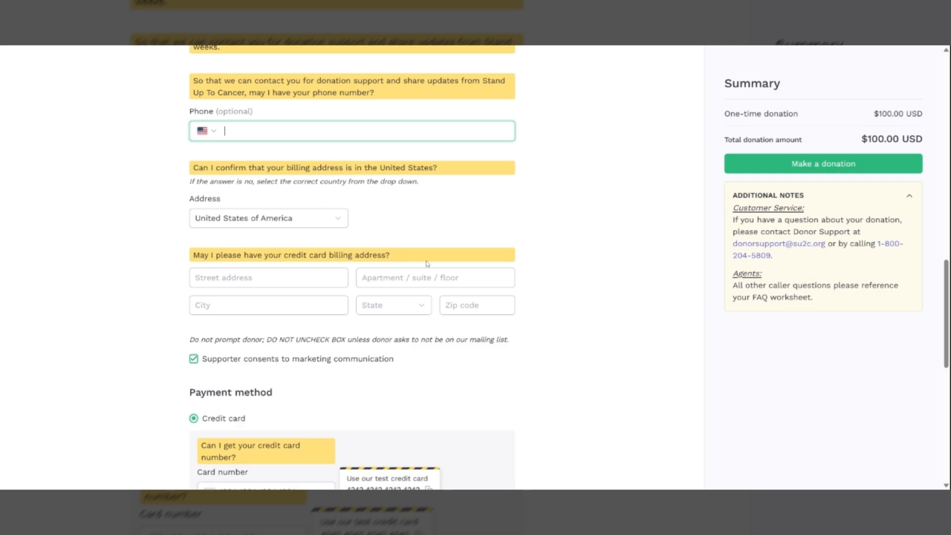
{"action": "mouse_move", "coordinate": [426, 265]}
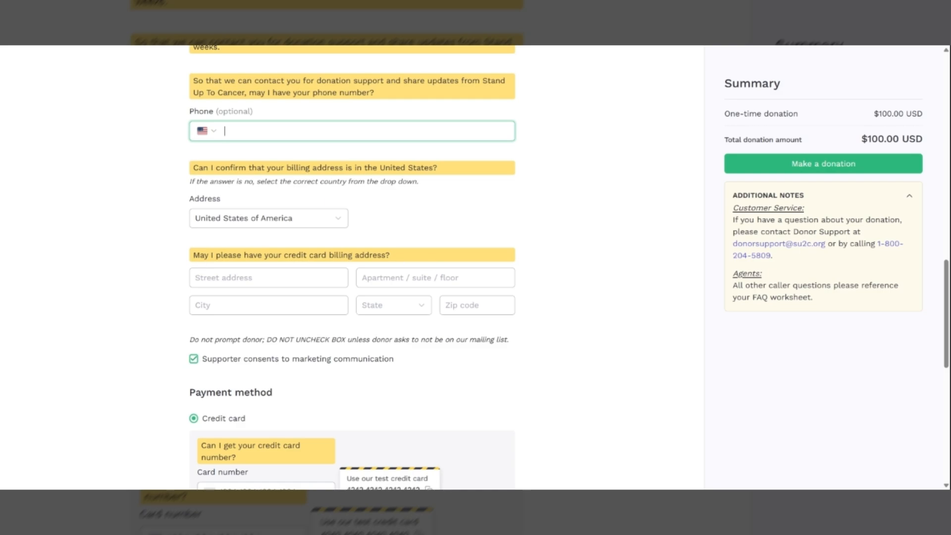
{"action": "left_click", "coordinate": [268, 277]}
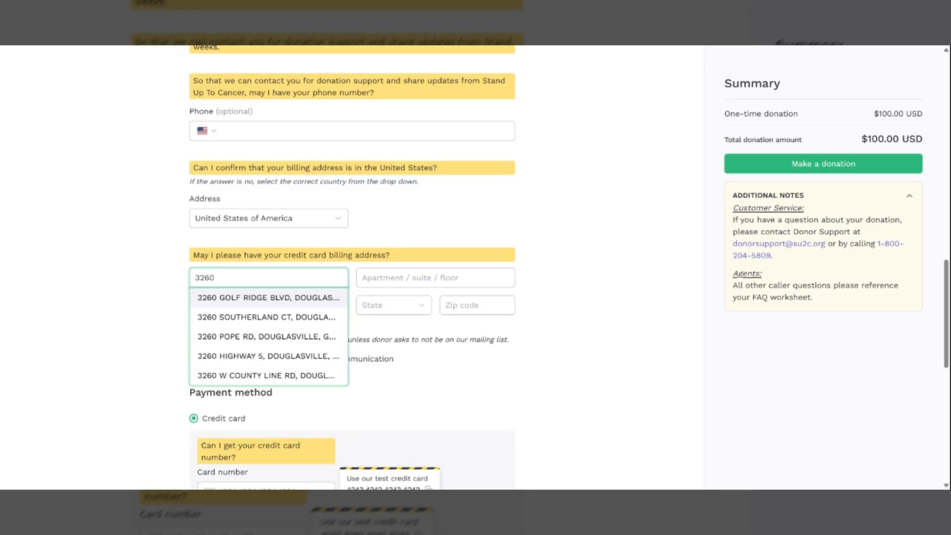
{"action": "mouse_move", "coordinate": [213, 309]}
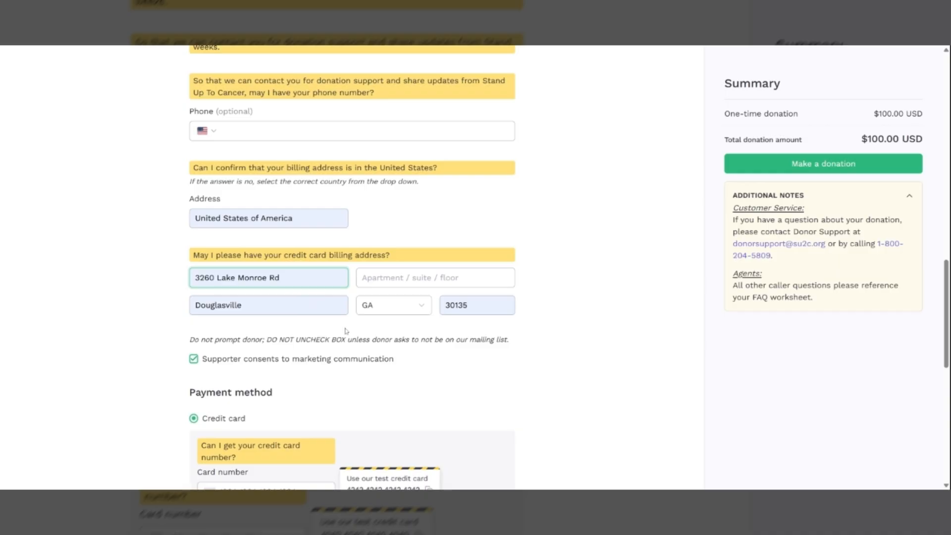
{"action": "mouse_move", "coordinate": [605, 314]}
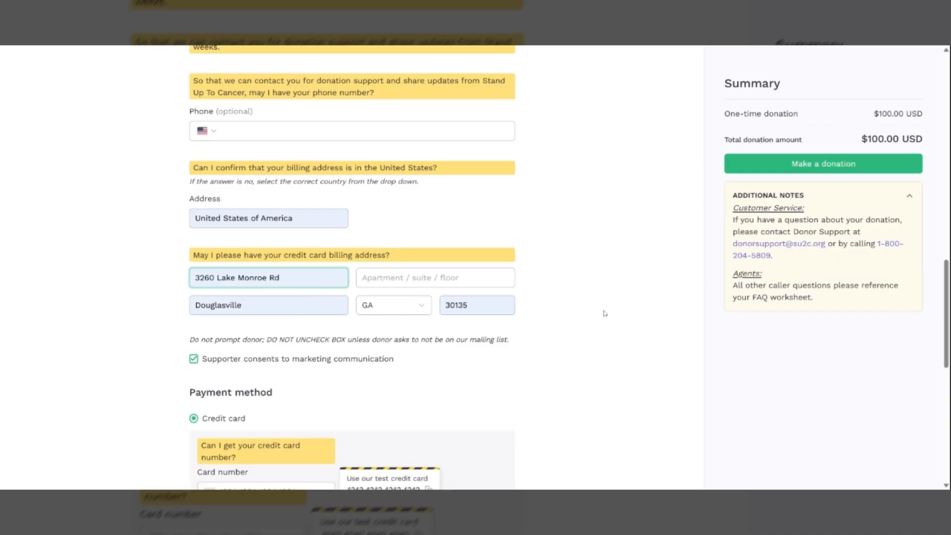
{"action": "mouse_move", "coordinate": [246, 249]}
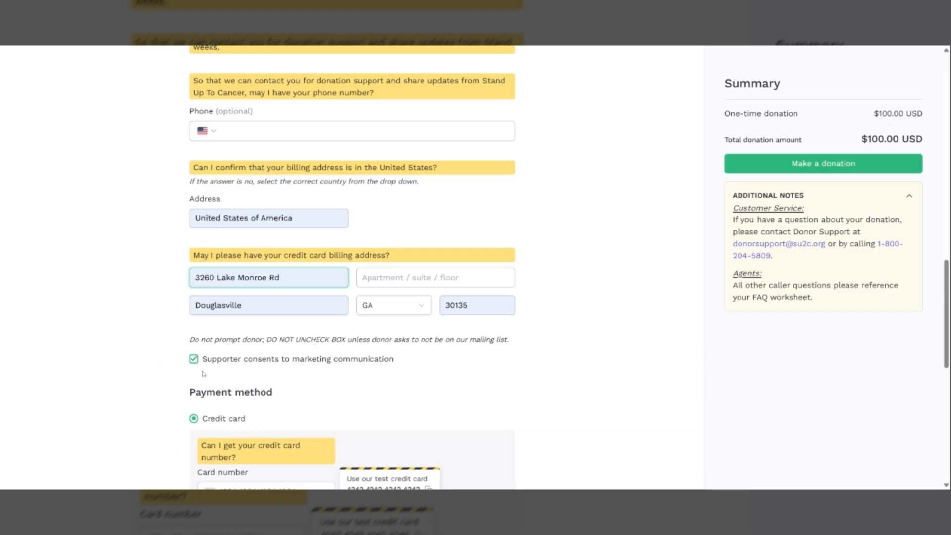
{"action": "mouse_move", "coordinate": [215, 372]}
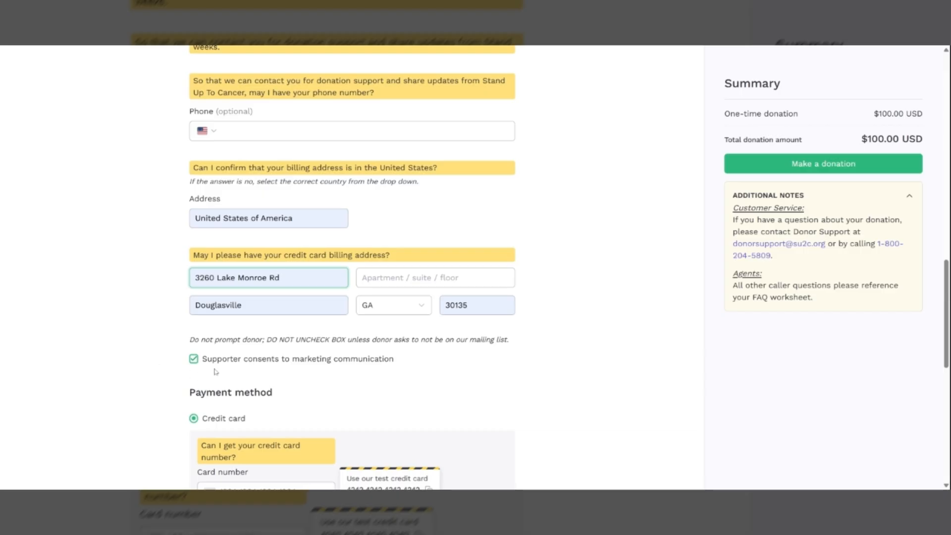
{"action": "left_click", "coordinate": [268, 278]}
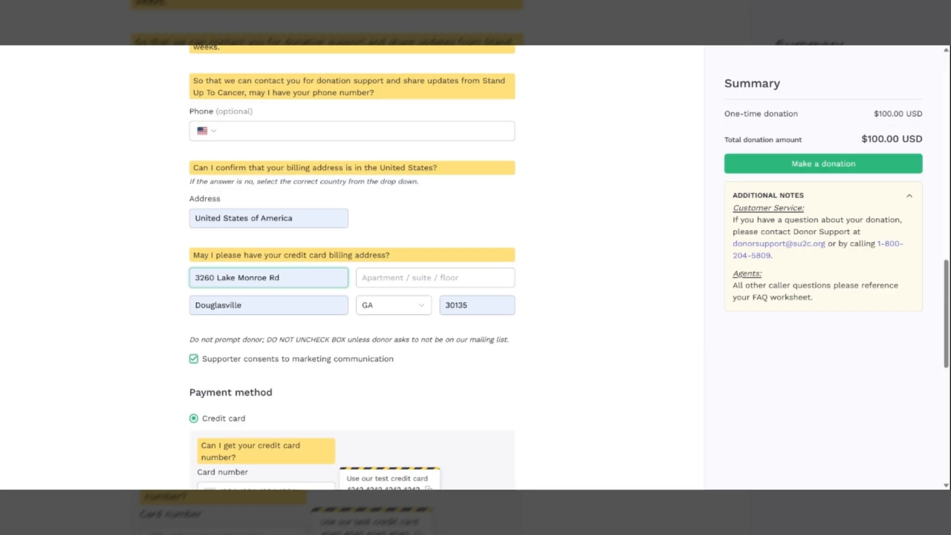
{"action": "mouse_move", "coordinate": [125, 346]}
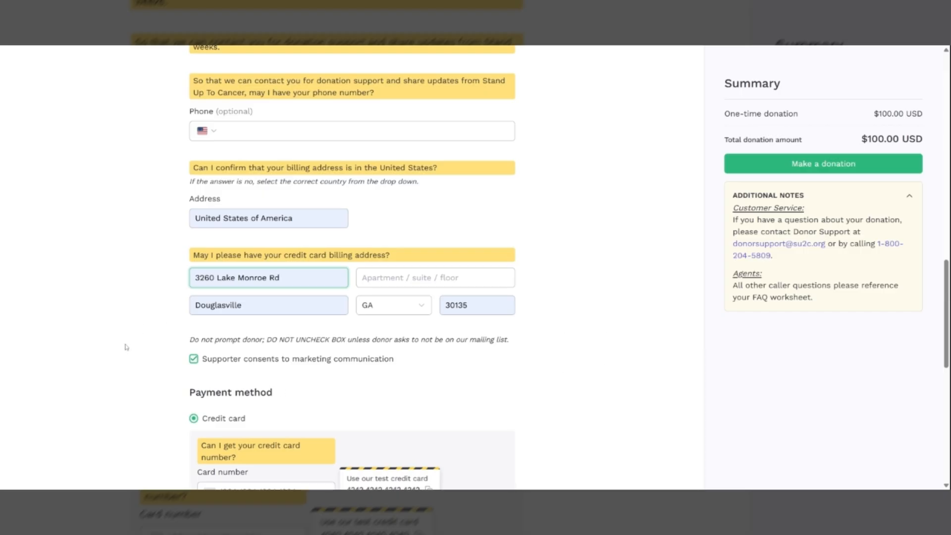
{"action": "mouse_move", "coordinate": [500, 397]}
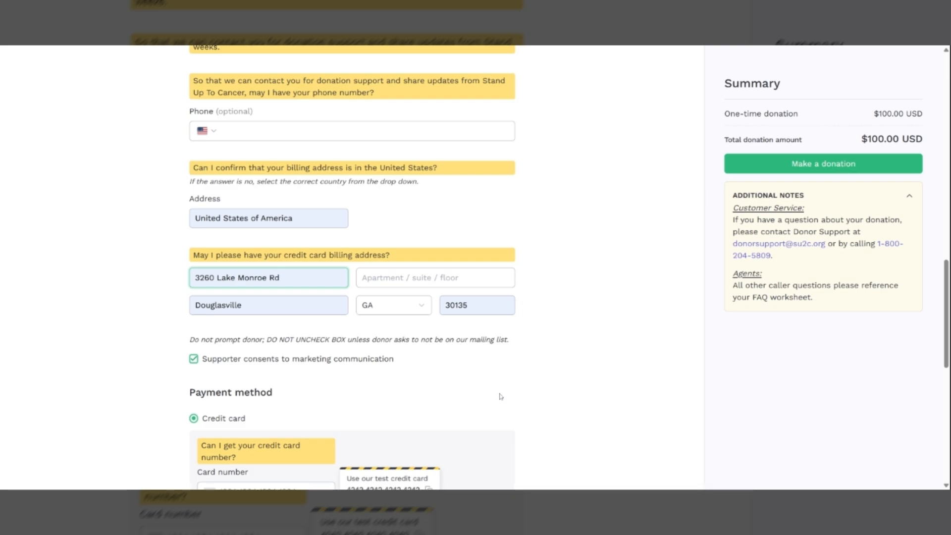
{"action": "mouse_move", "coordinate": [495, 396]}
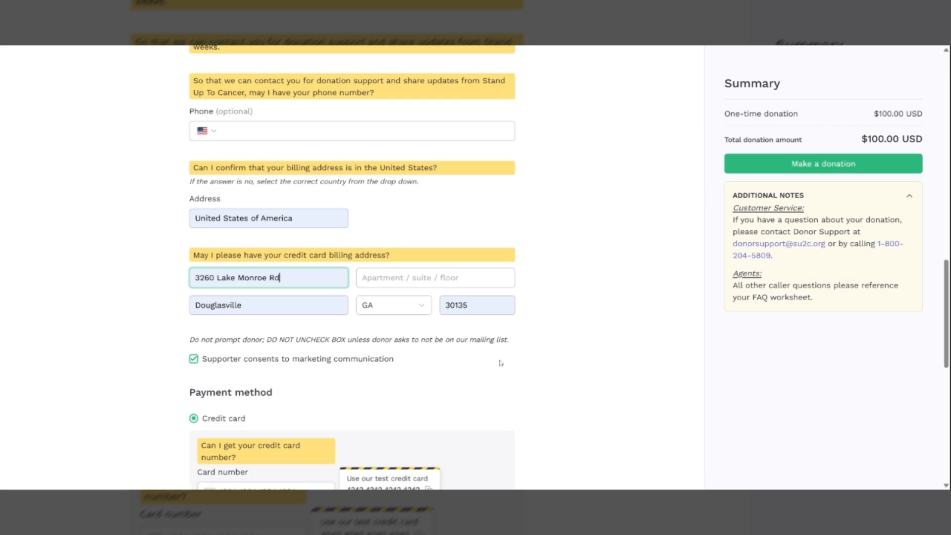
{"action": "mouse_move", "coordinate": [504, 351]}
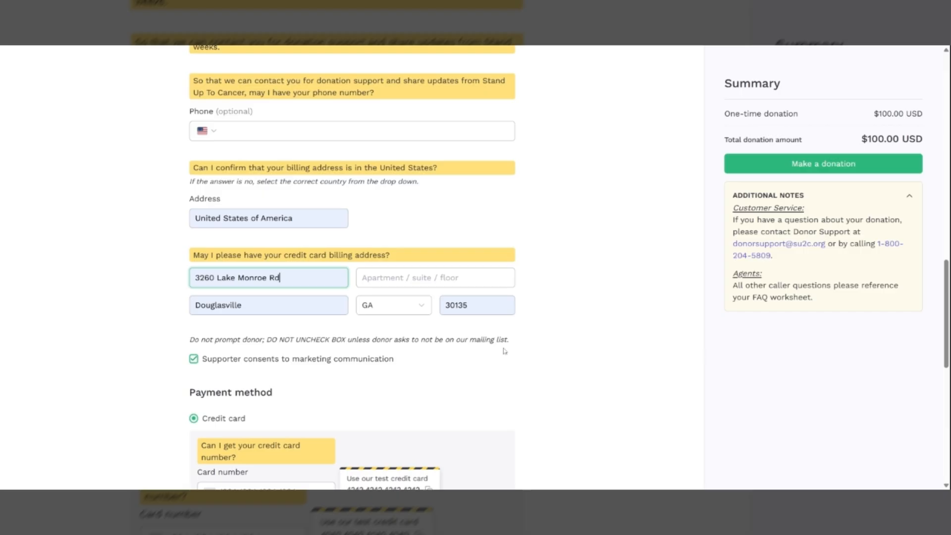
{"action": "mouse_move", "coordinate": [174, 363]}
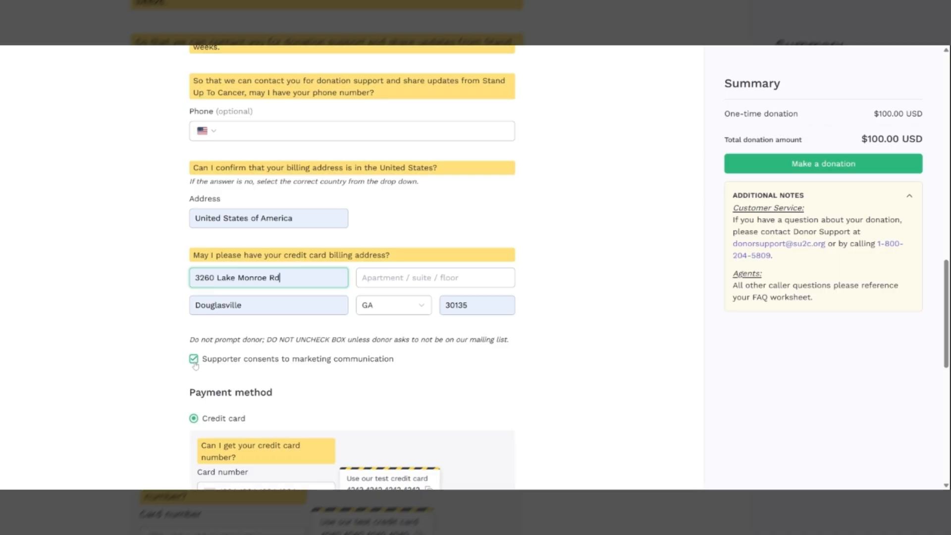
{"action": "mouse_move", "coordinate": [592, 376]}
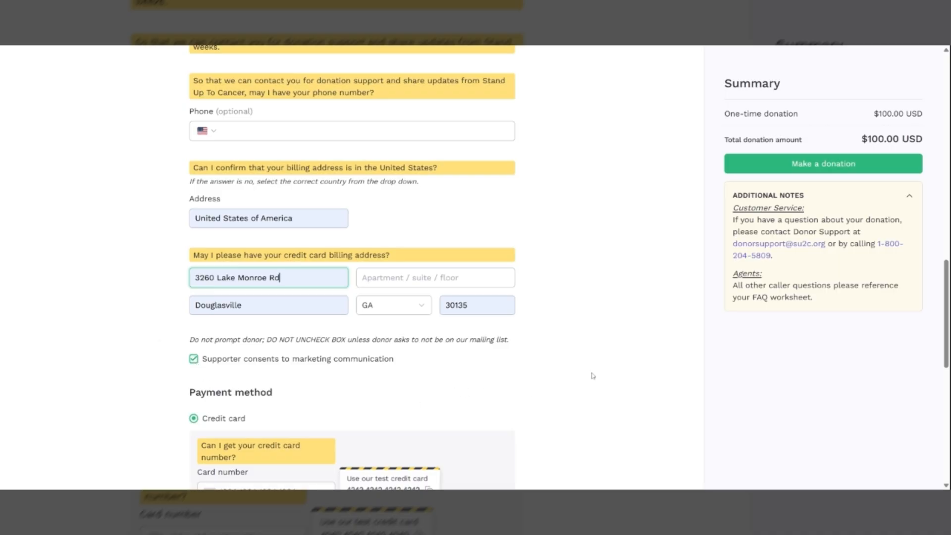
{"action": "scroll", "scroll_direction": "down", "scroll_amount": 3}
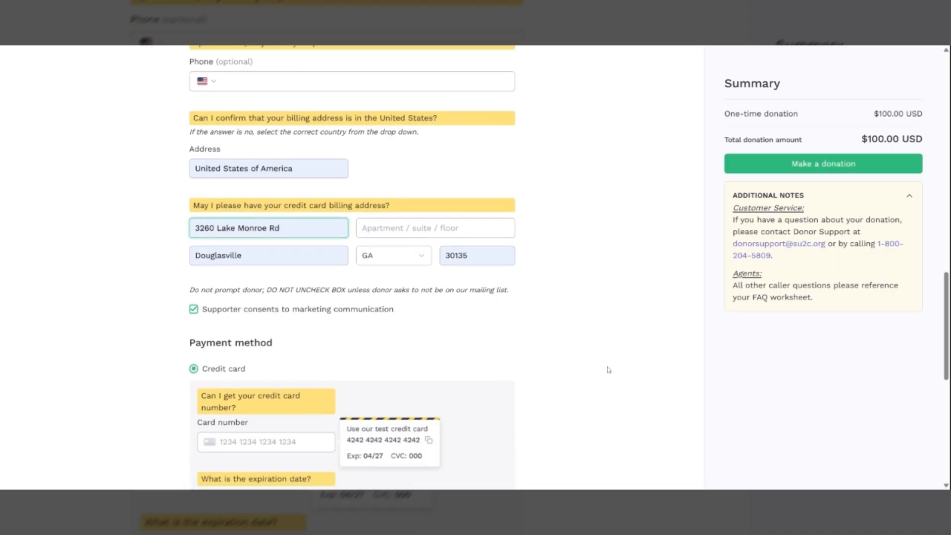
{"action": "scroll", "scroll_direction": "down", "scroll_amount": 3}
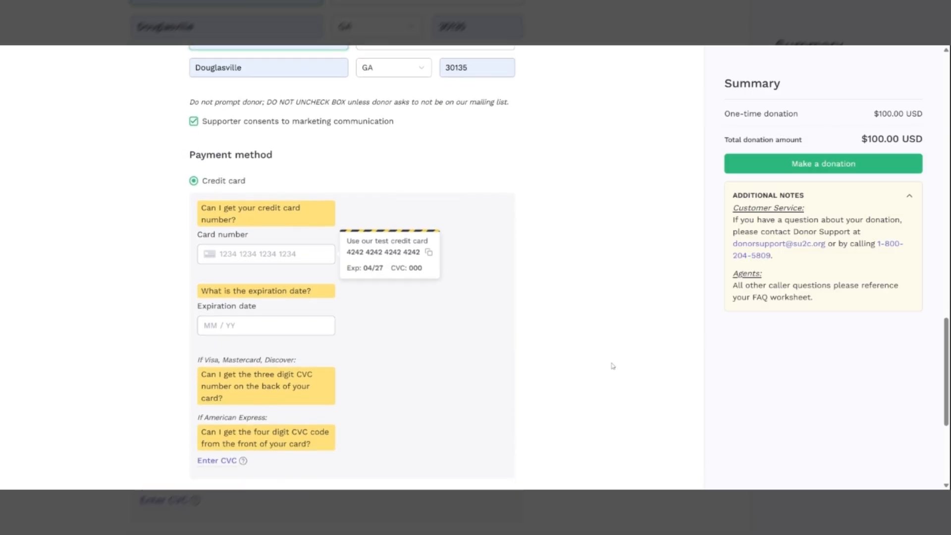
{"action": "scroll", "scroll_direction": "up", "scroll_amount": 3}
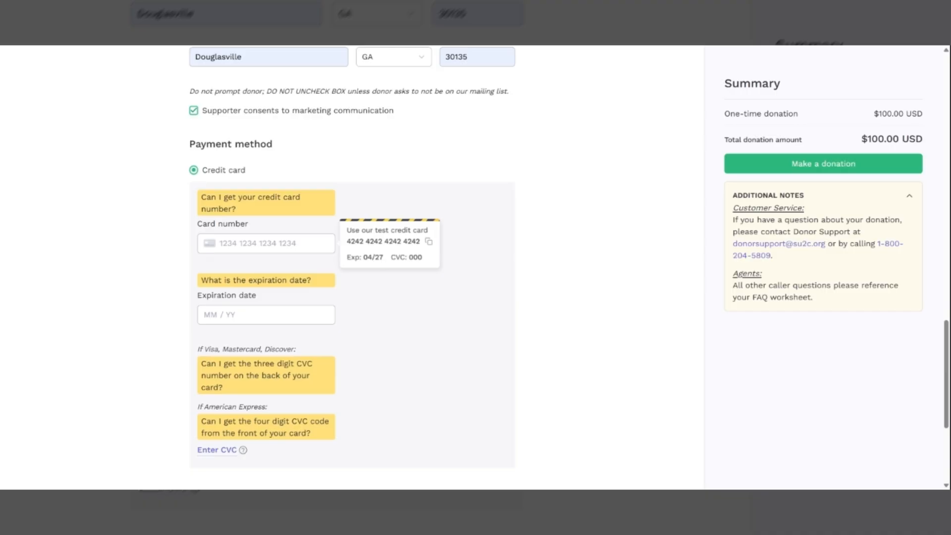
{"action": "double_click", "coordinate": [382, 242]}
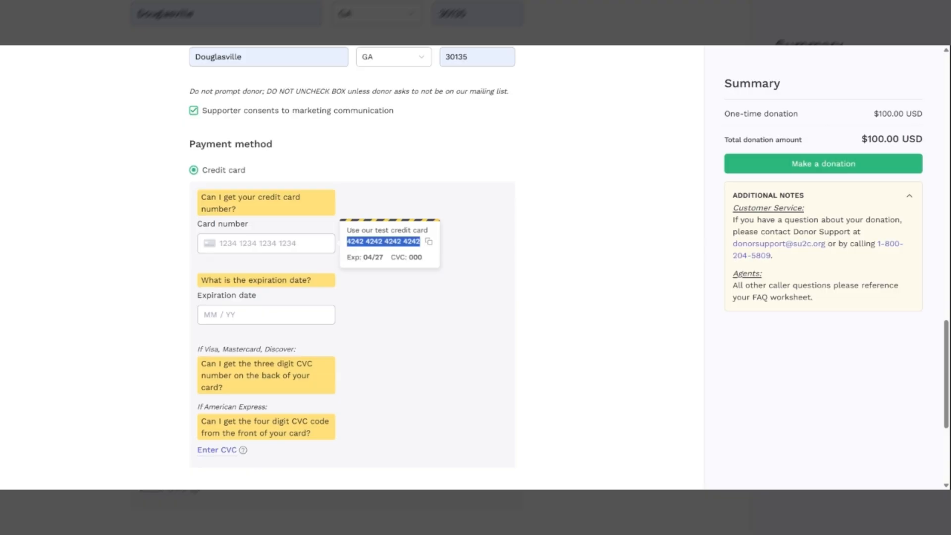
{"action": "left_click", "coordinate": [265, 243]}
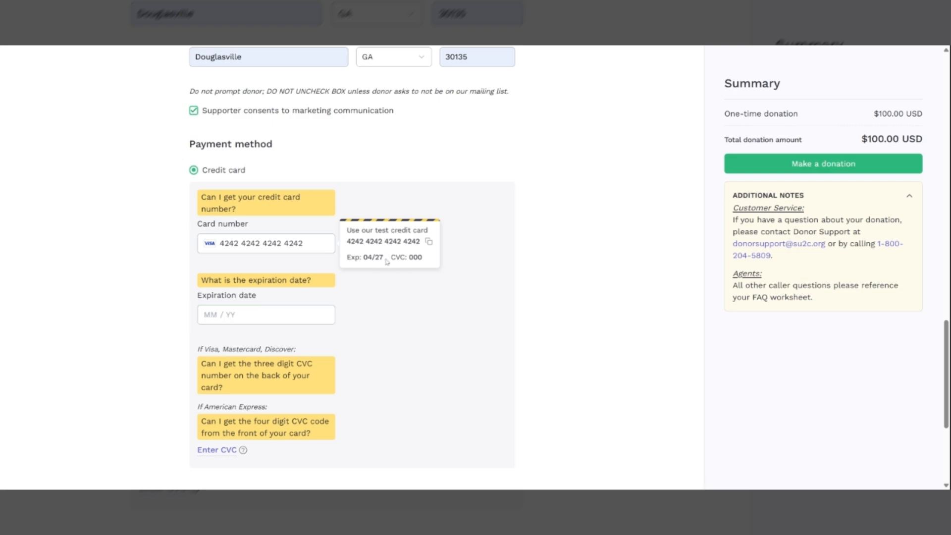
{"action": "double_click", "coordinate": [372, 257]}
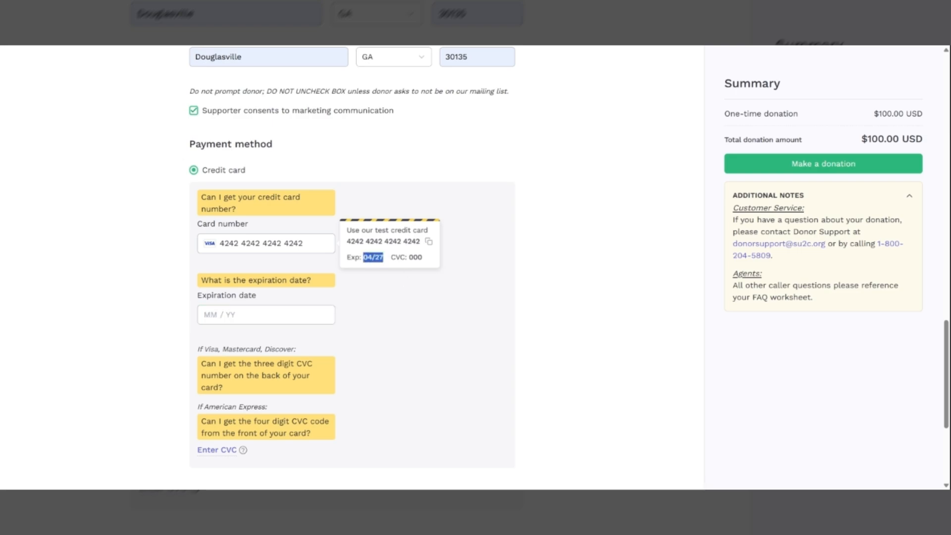
{"action": "left_click", "coordinate": [265, 314]}
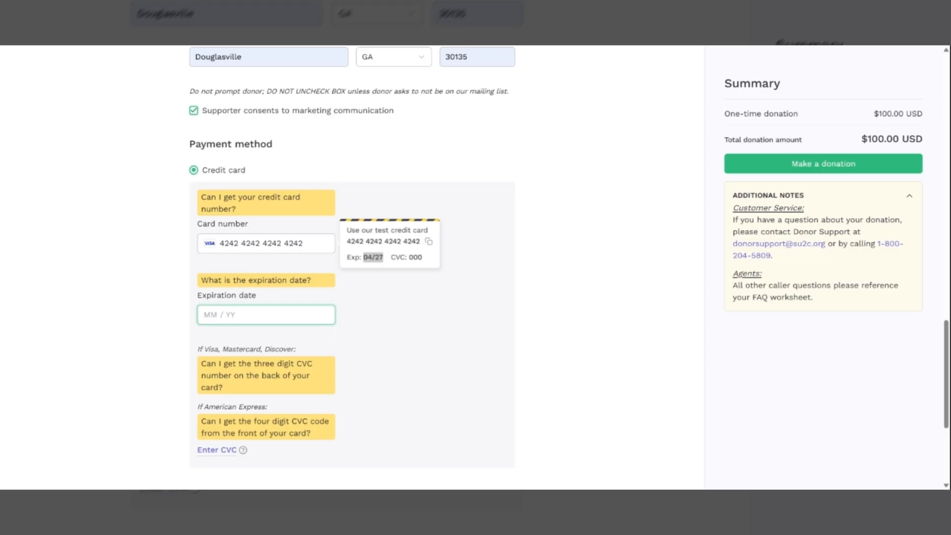
{"action": "type", "text": "04/27"}
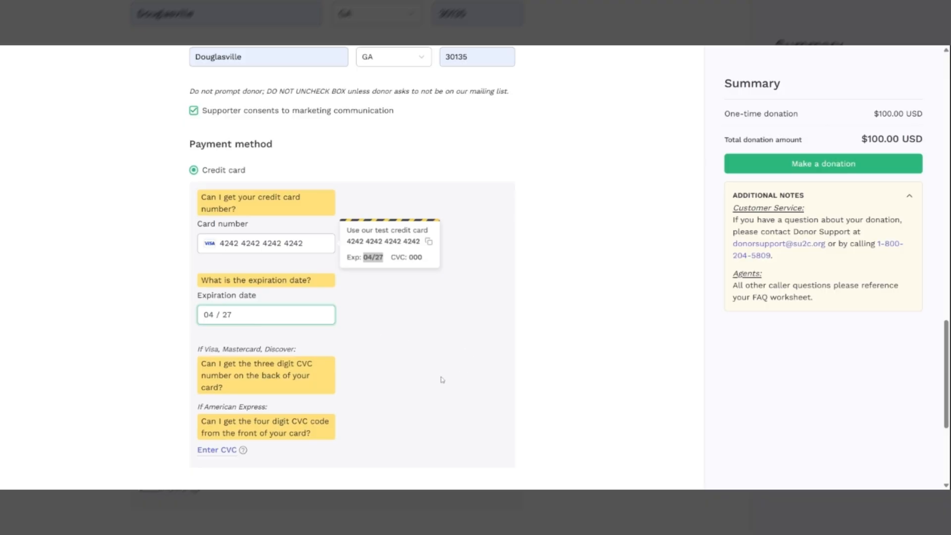
- Enter 000 as the test card's CVC code
{"action": "scroll", "scroll_direction": "down", "scroll_amount": 3}
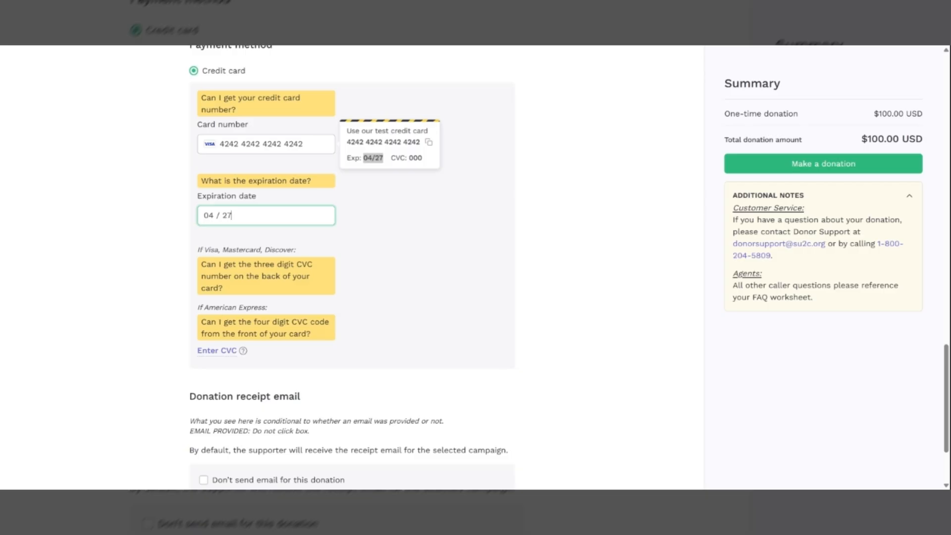
{"action": "mouse_move", "coordinate": [232, 361]}
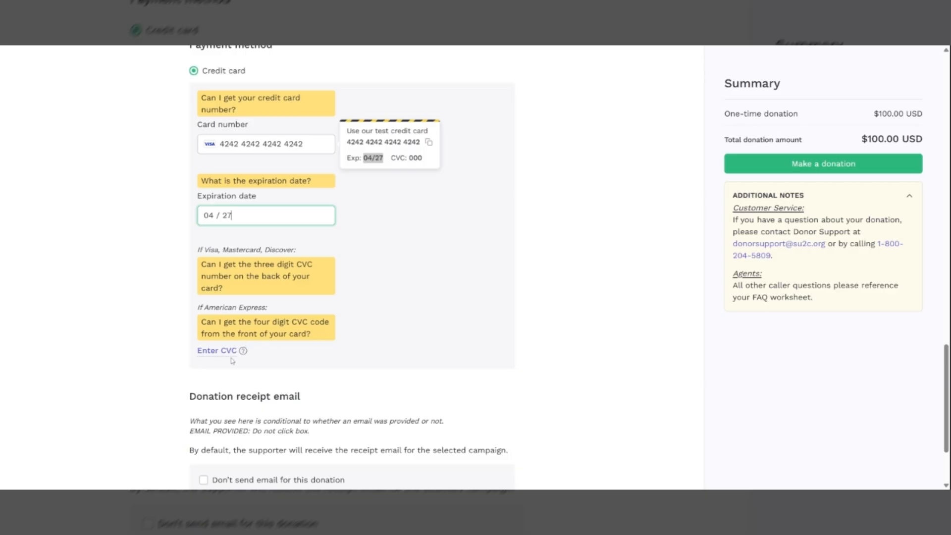
{"action": "left_click", "coordinate": [217, 350]}
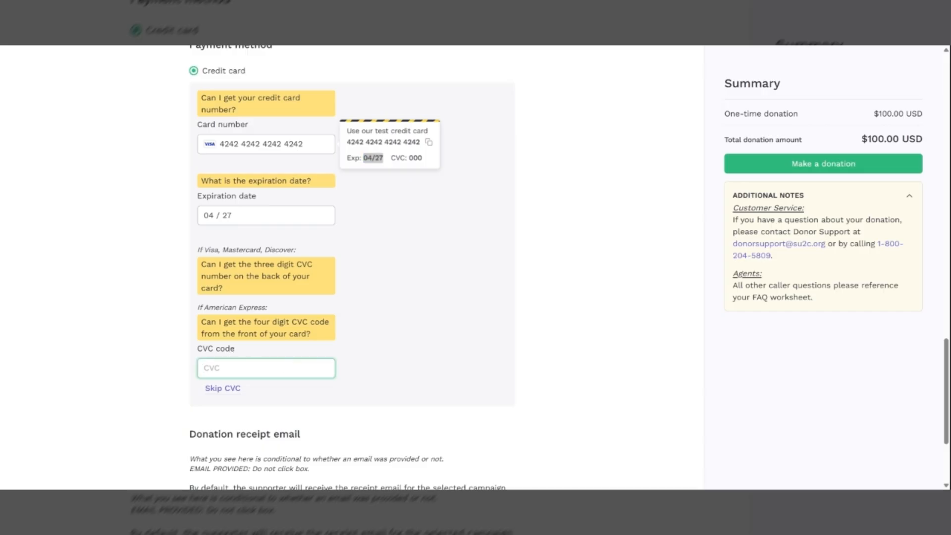
{"action": "type", "text": "000"}
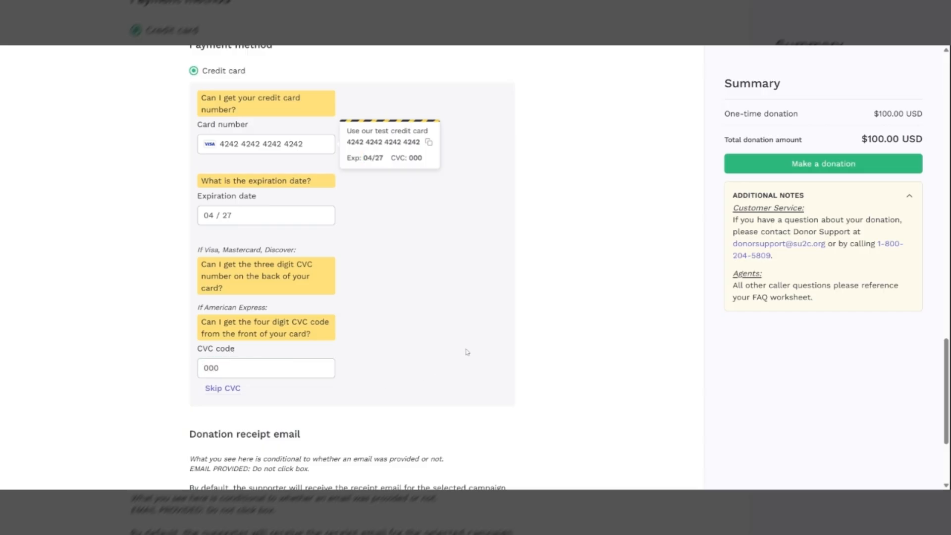
{"action": "scroll", "scroll_direction": "down", "scroll_amount": 3}
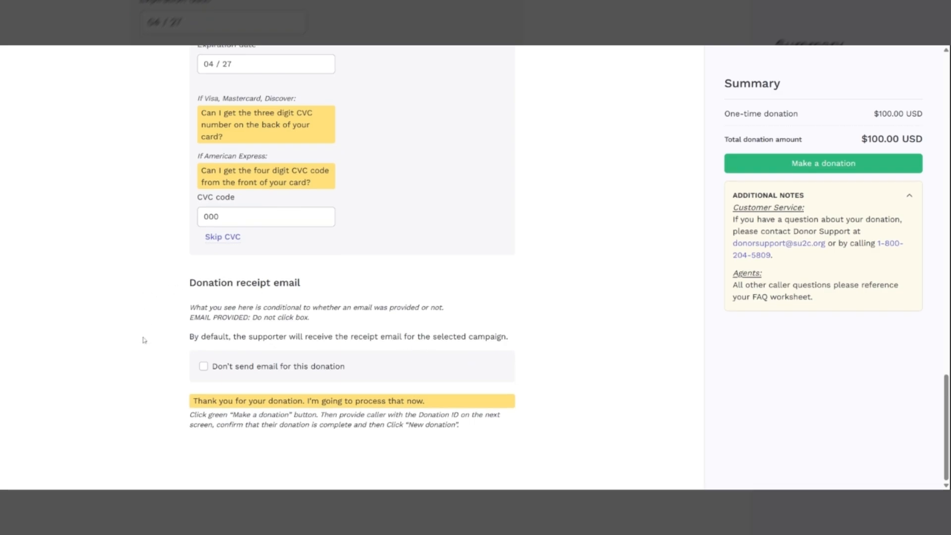
{"action": "mouse_move", "coordinate": [138, 351]}
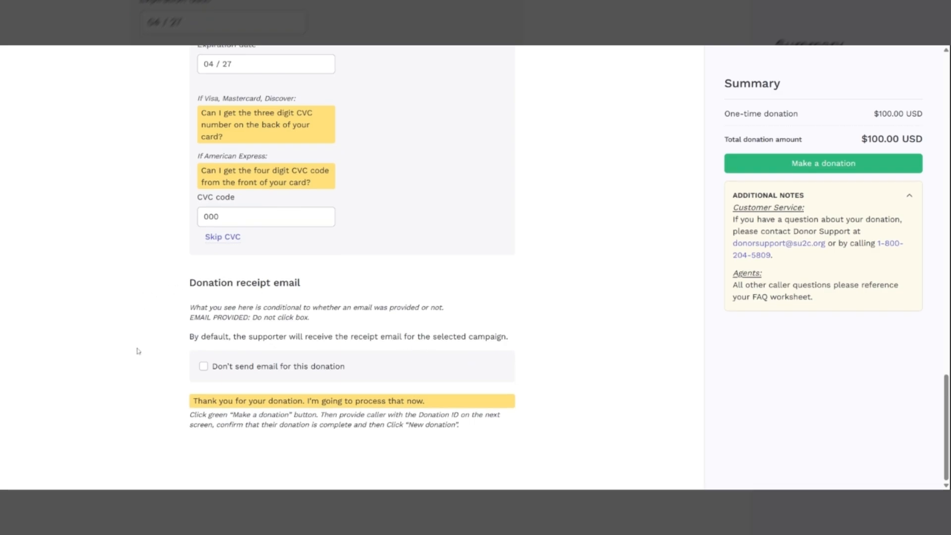
{"action": "mouse_move", "coordinate": [154, 384]}
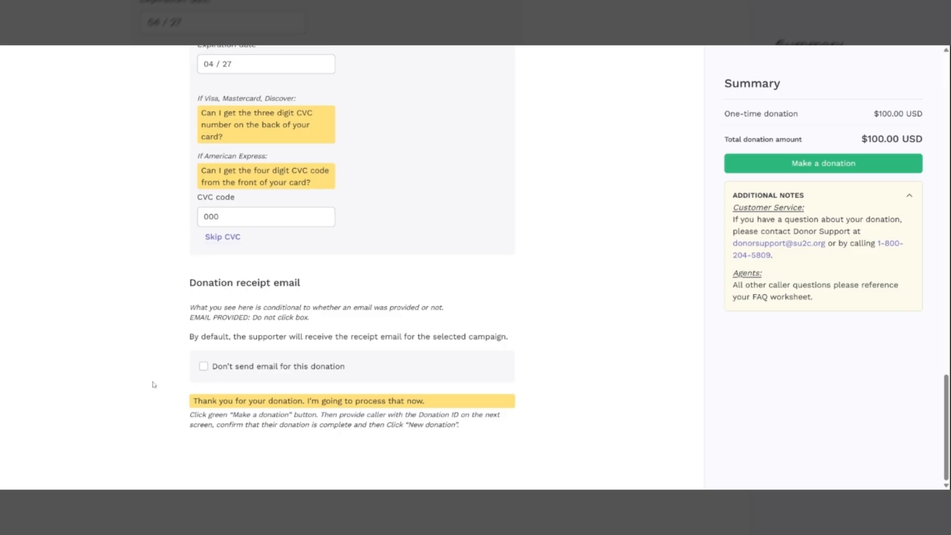
{"action": "mouse_move", "coordinate": [569, 340]}
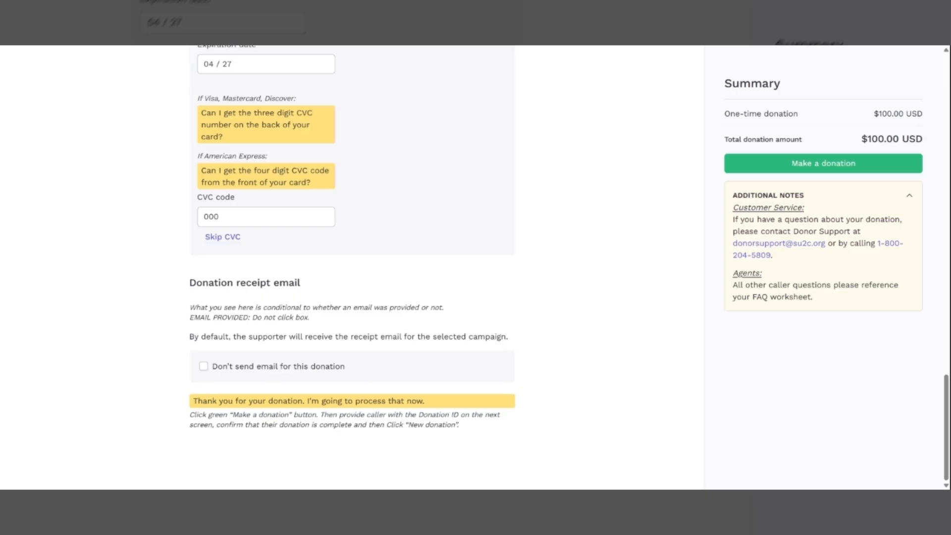
{"action": "mouse_move", "coordinate": [174, 205]}
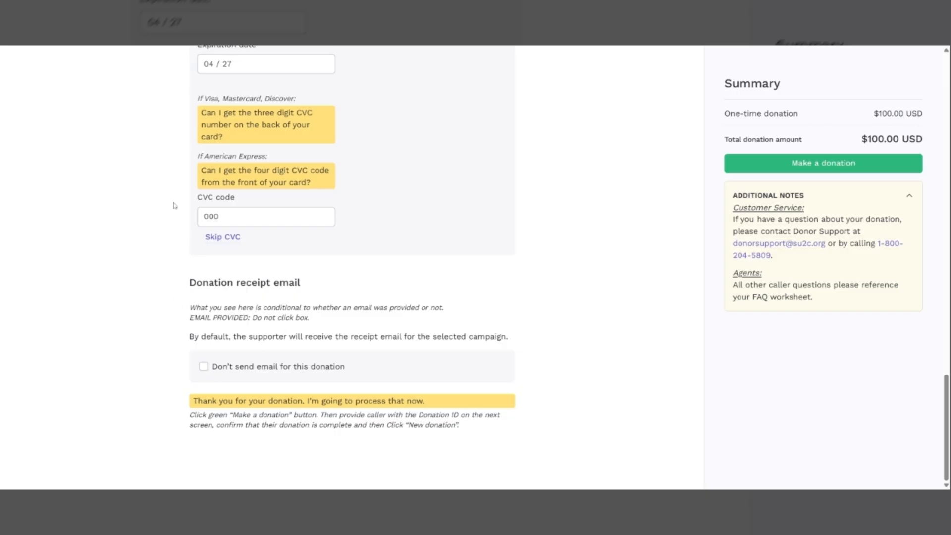
{"action": "mouse_move", "coordinate": [477, 316]}
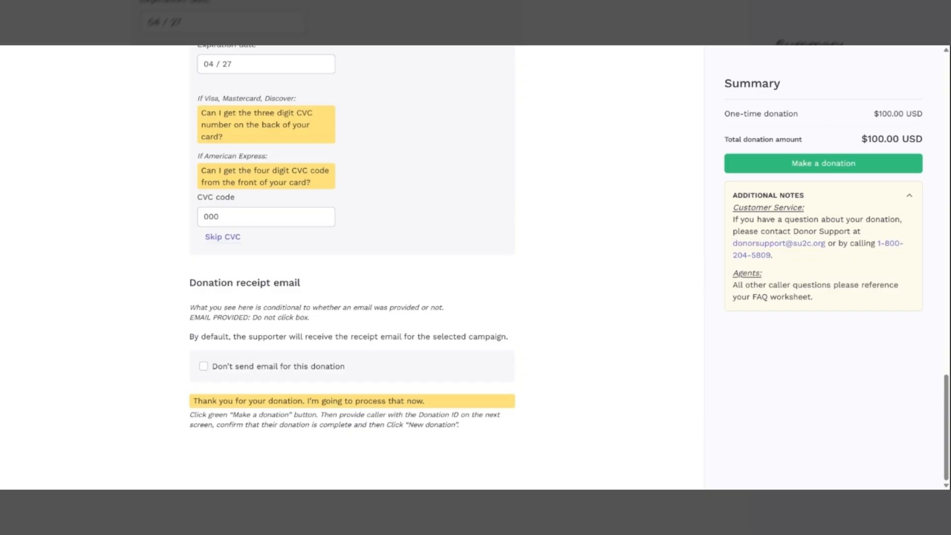
{"action": "mouse_move", "coordinate": [430, 322]}
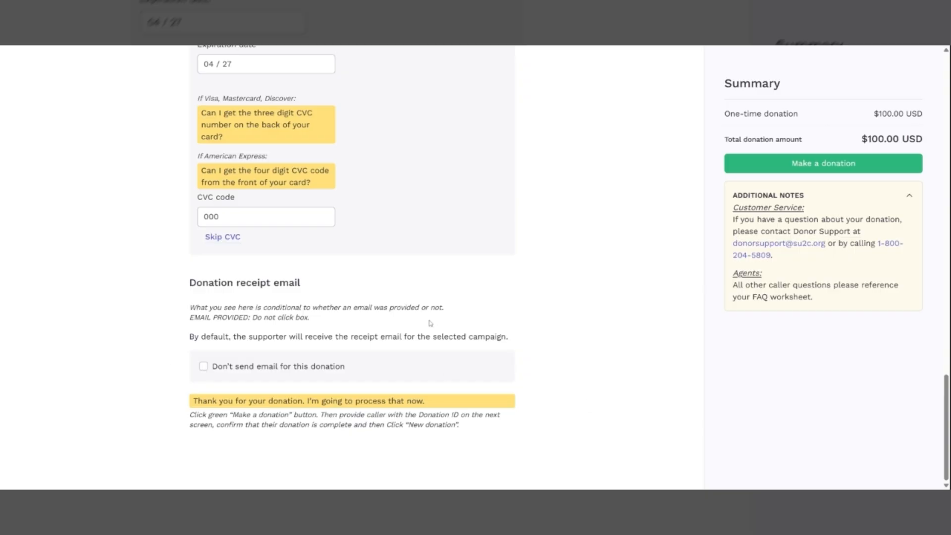
{"action": "mouse_move", "coordinate": [543, 395]}
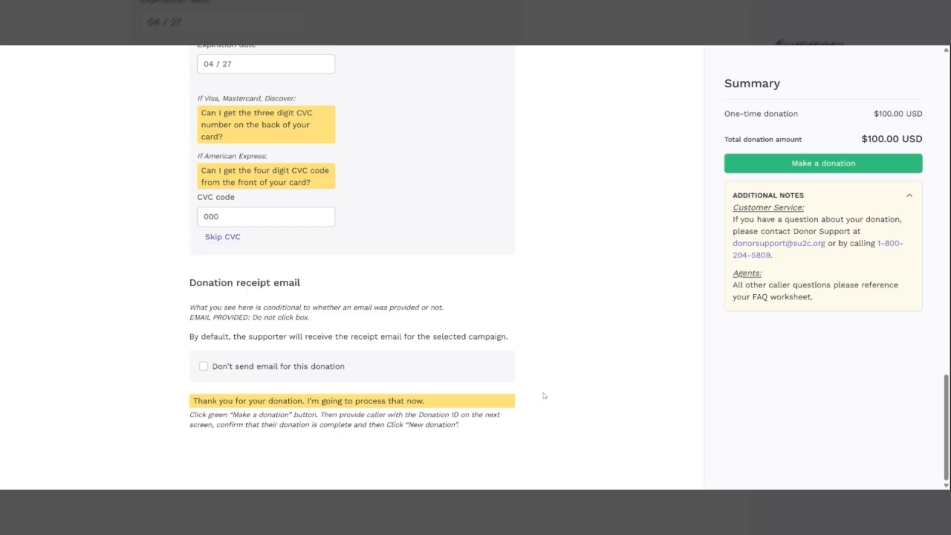
{"action": "mouse_move", "coordinate": [217, 410]}
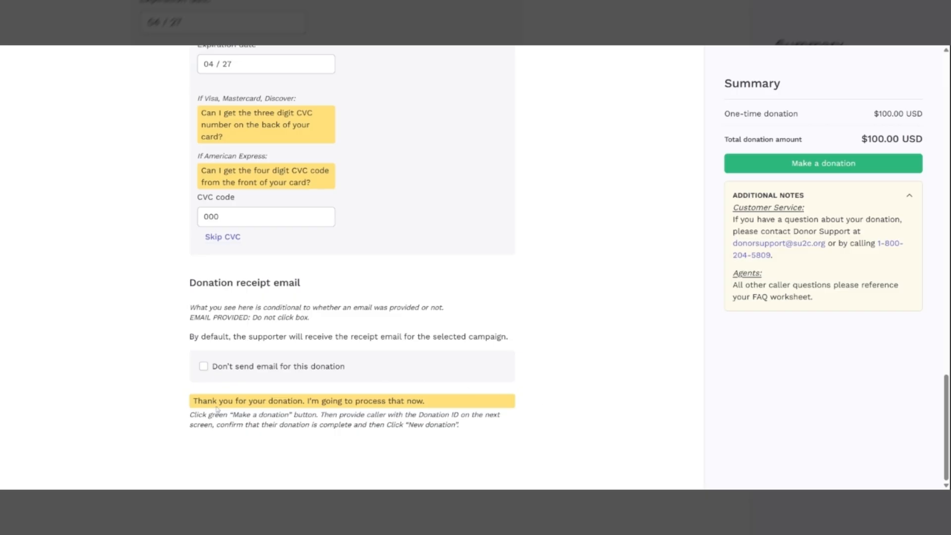
{"action": "mouse_move", "coordinate": [425, 410]}
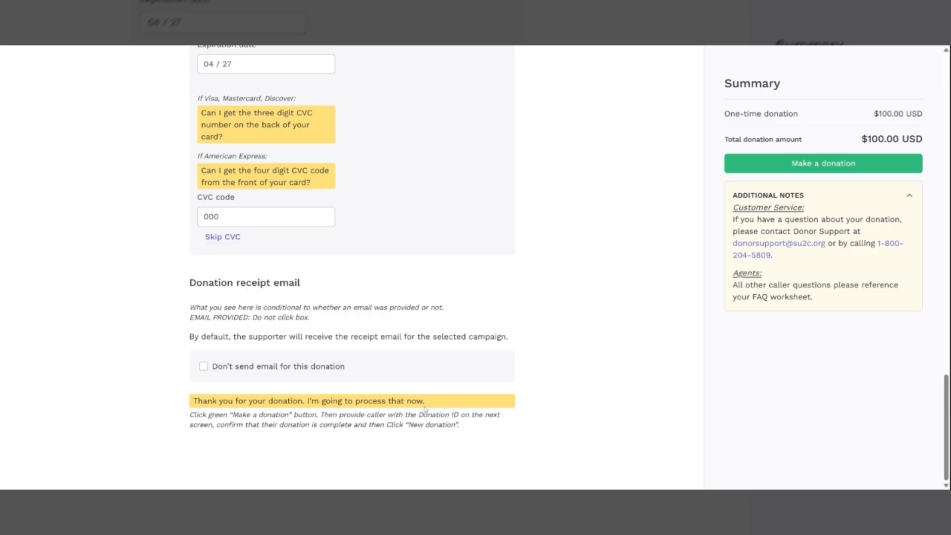
{"action": "mouse_move", "coordinate": [823, 163]}
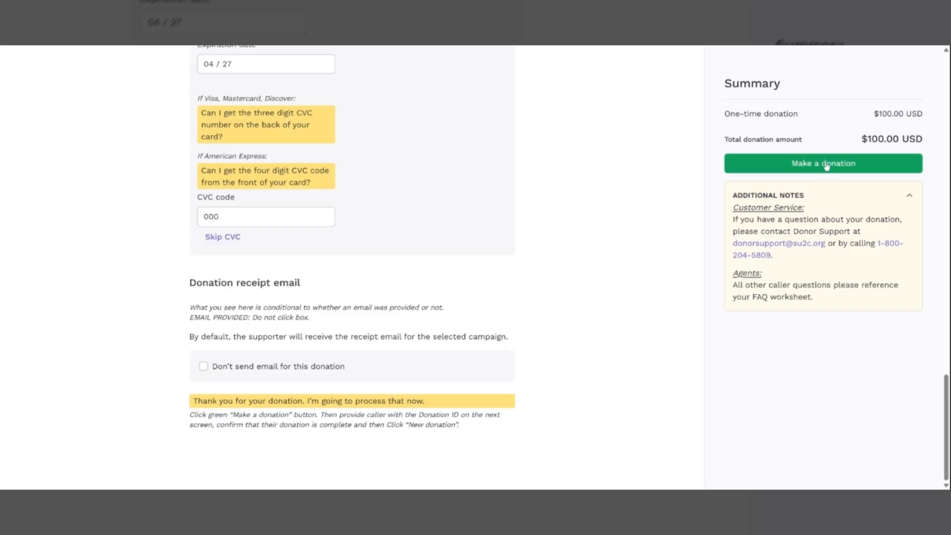
{"action": "scroll", "scroll_direction": "up", "scroll_amount": 3}
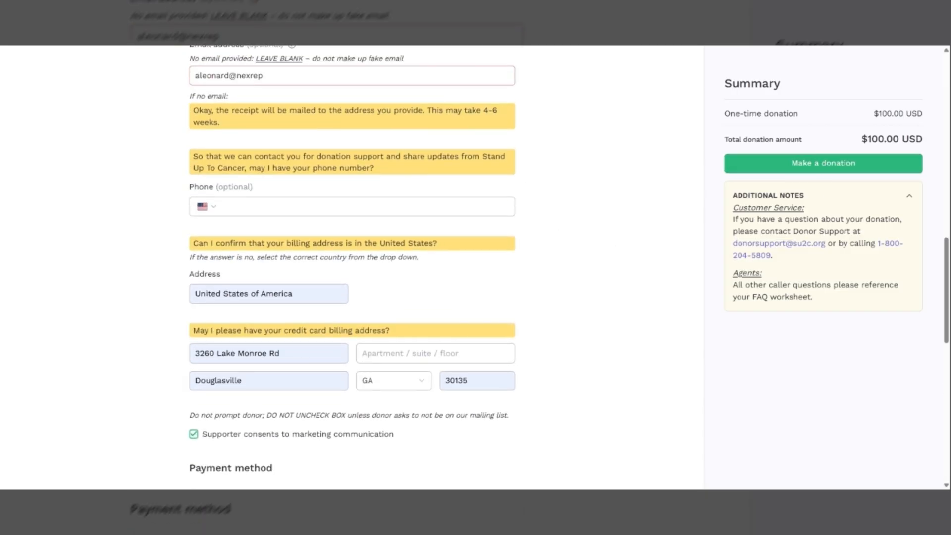
{"action": "left_click", "coordinate": [352, 75]}
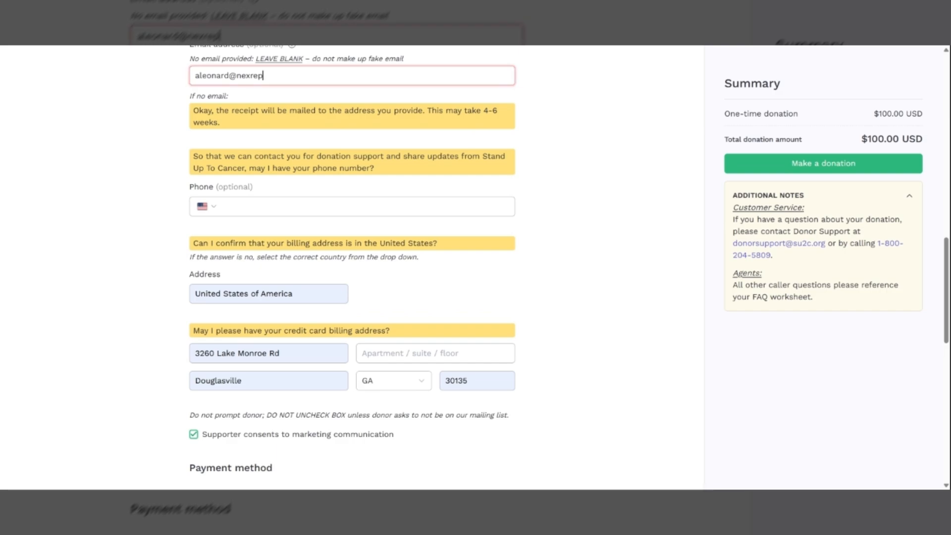
{"action": "type", "text": ".com"}
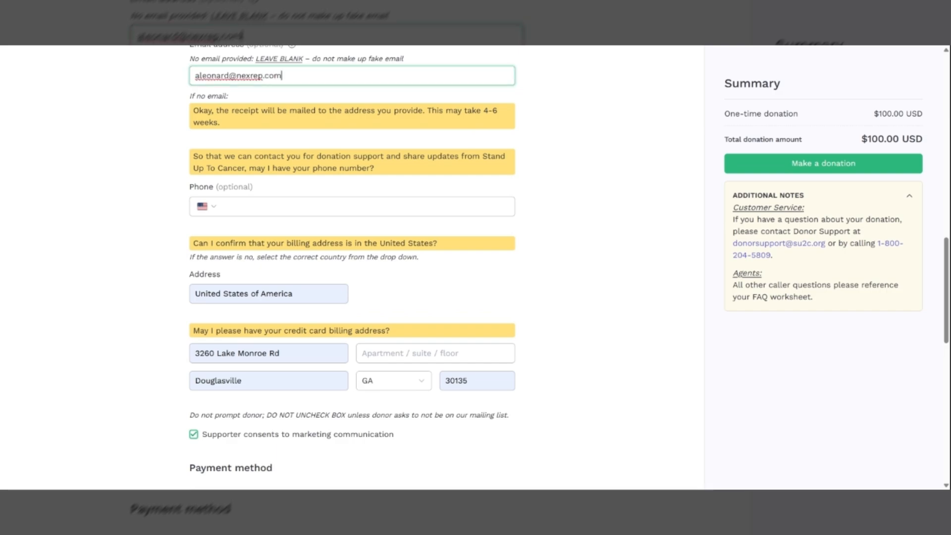
{"action": "mouse_move", "coordinate": [536, 119]}
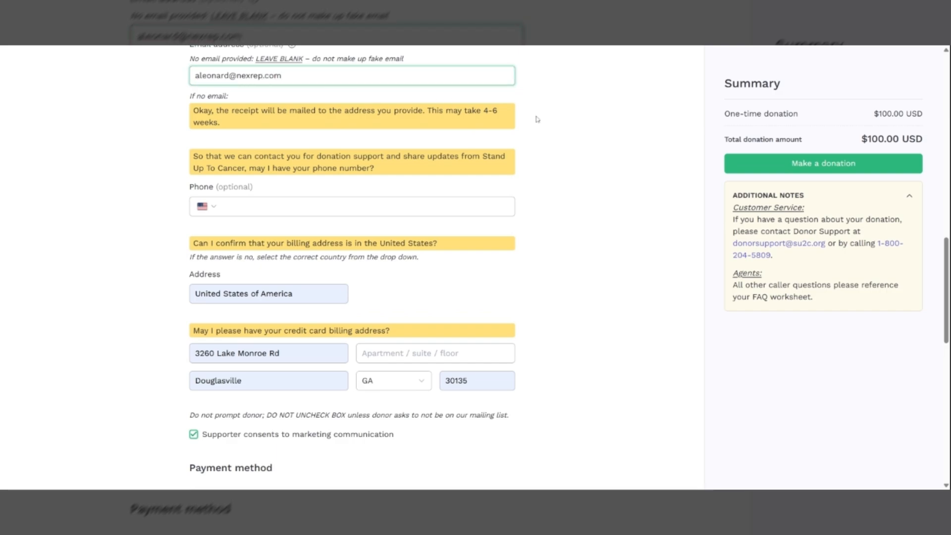
{"action": "mouse_move", "coordinate": [823, 163]}
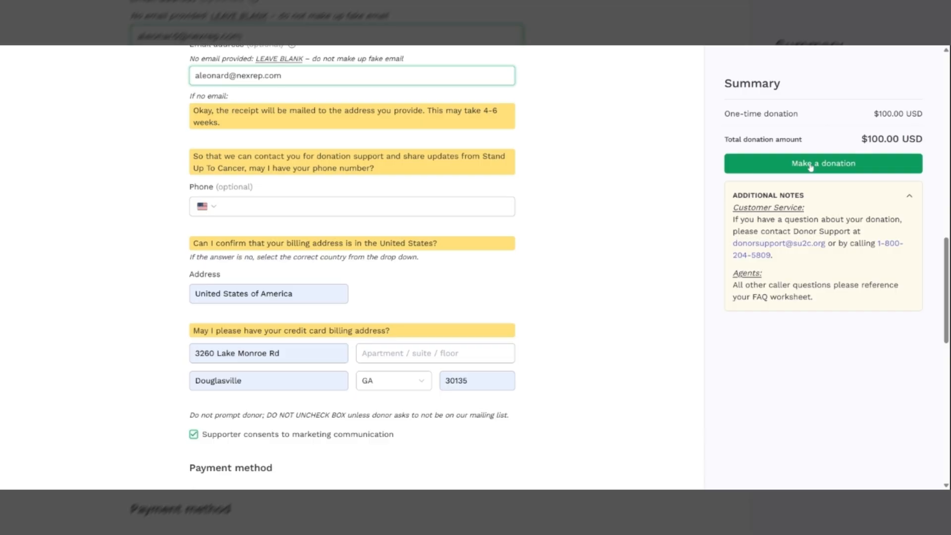
{"action": "left_click", "coordinate": [822, 163]}
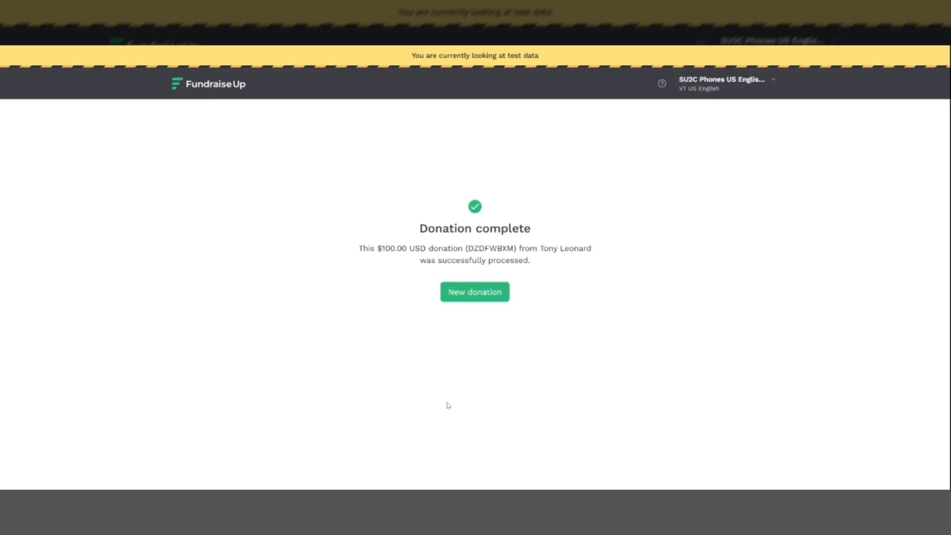
{"action": "mouse_move", "coordinate": [460, 406]}
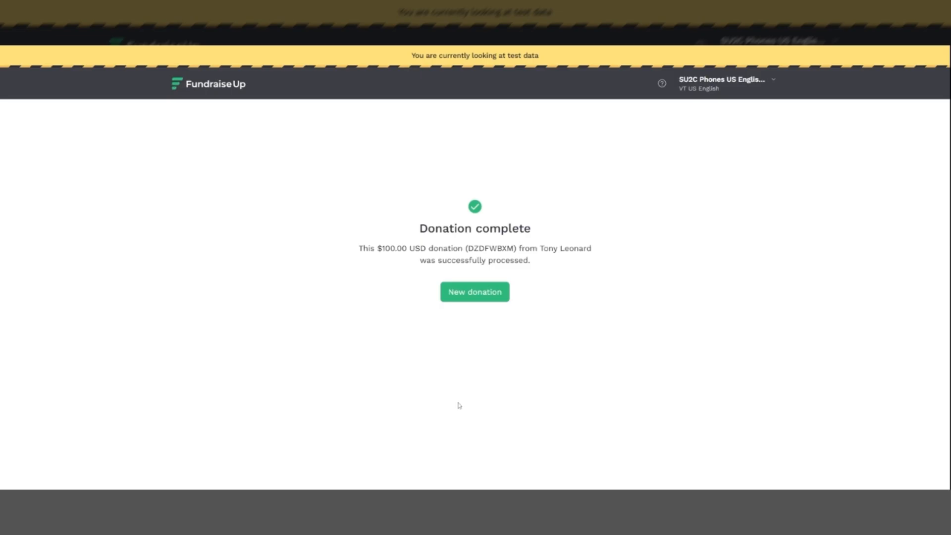
{"action": "mouse_move", "coordinate": [472, 280]}
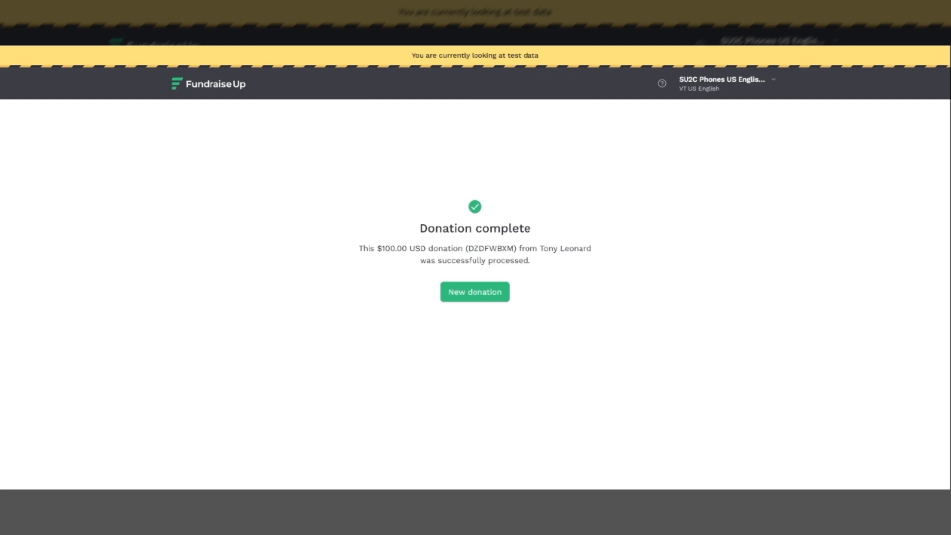
{"action": "mouse_move", "coordinate": [610, 281]}
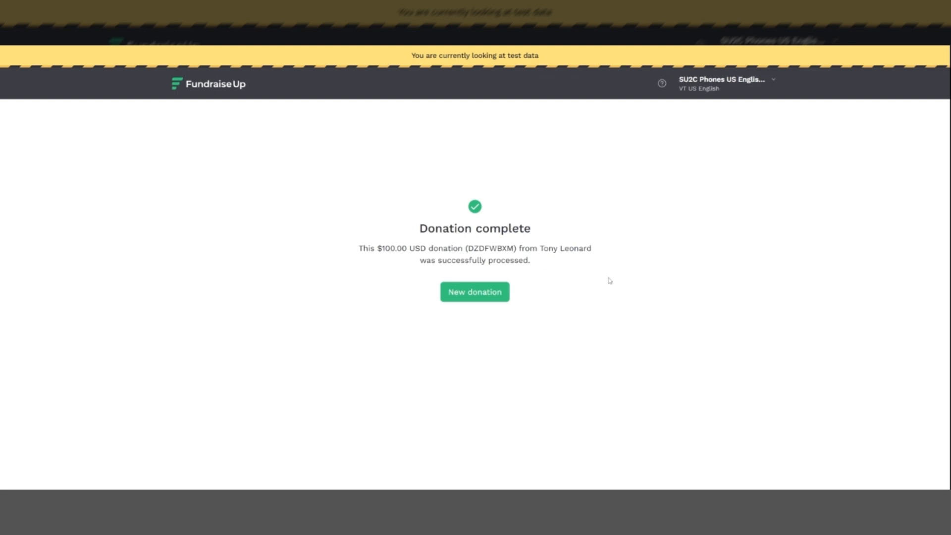
{"action": "mouse_move", "coordinate": [467, 305]}
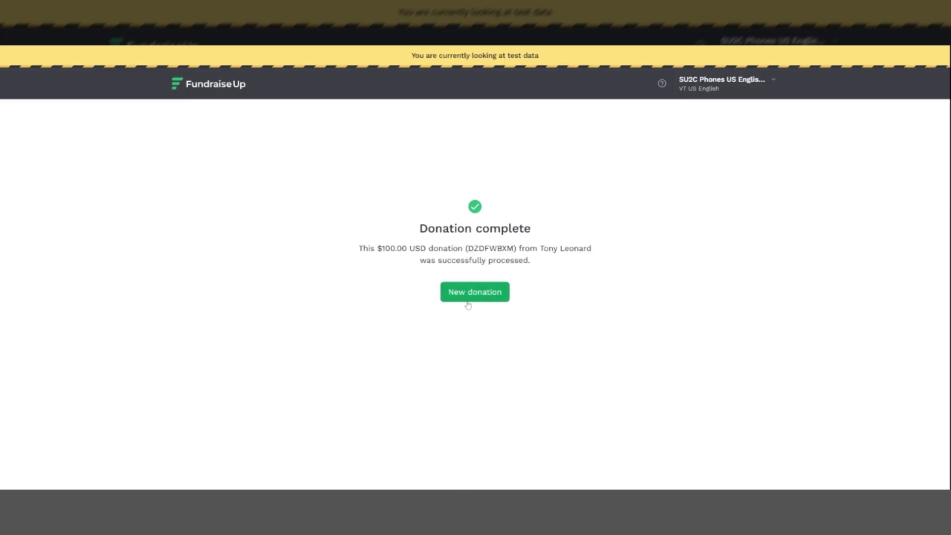
- Start a new donation and scroll the empty form showing a $0.00 USD total
{"action": "left_click", "coordinate": [474, 292]}
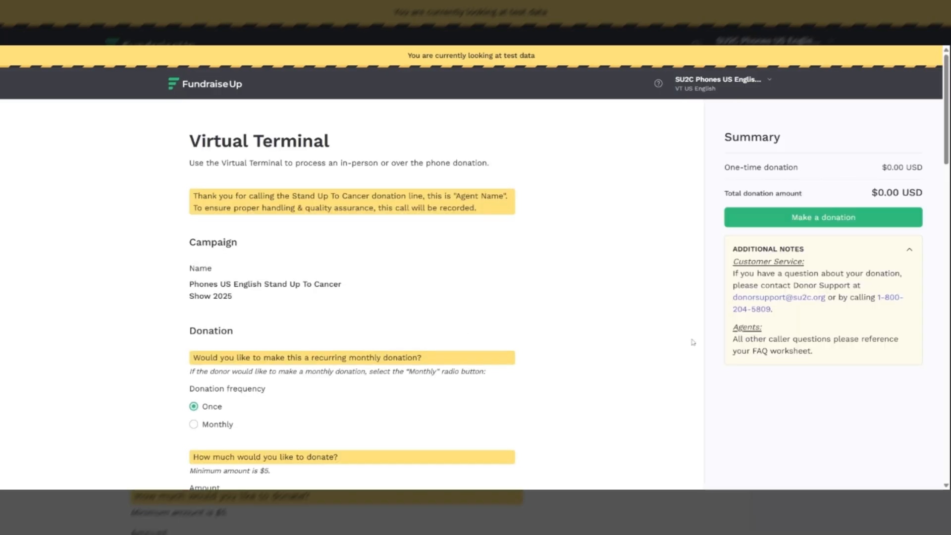
{"action": "mouse_move", "coordinate": [413, 150]}
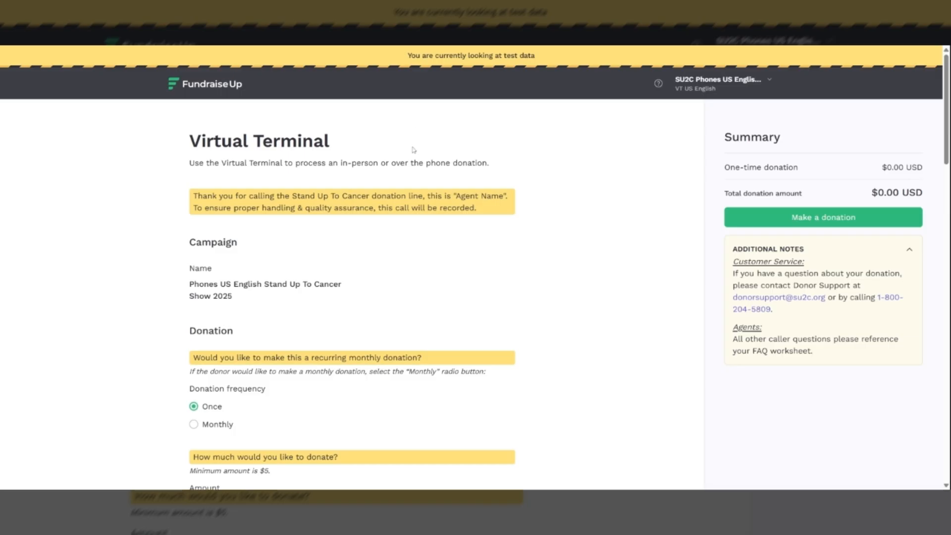
{"action": "mouse_move", "coordinate": [492, 416]}
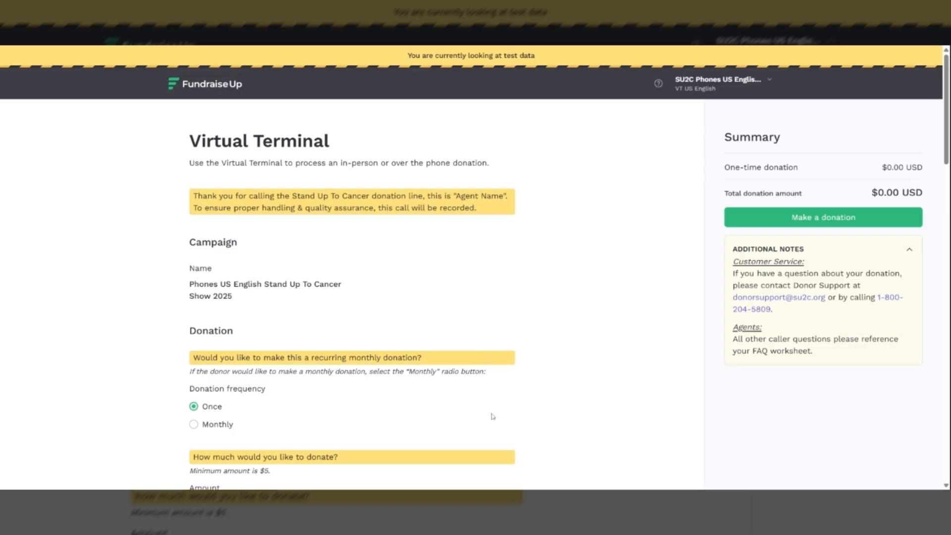
{"action": "scroll", "scroll_direction": "down", "scroll_amount": 3}
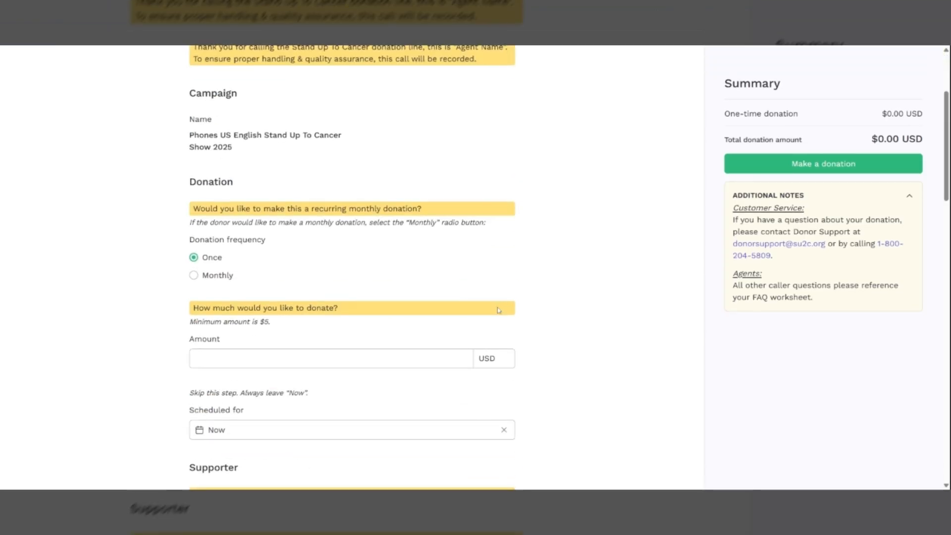